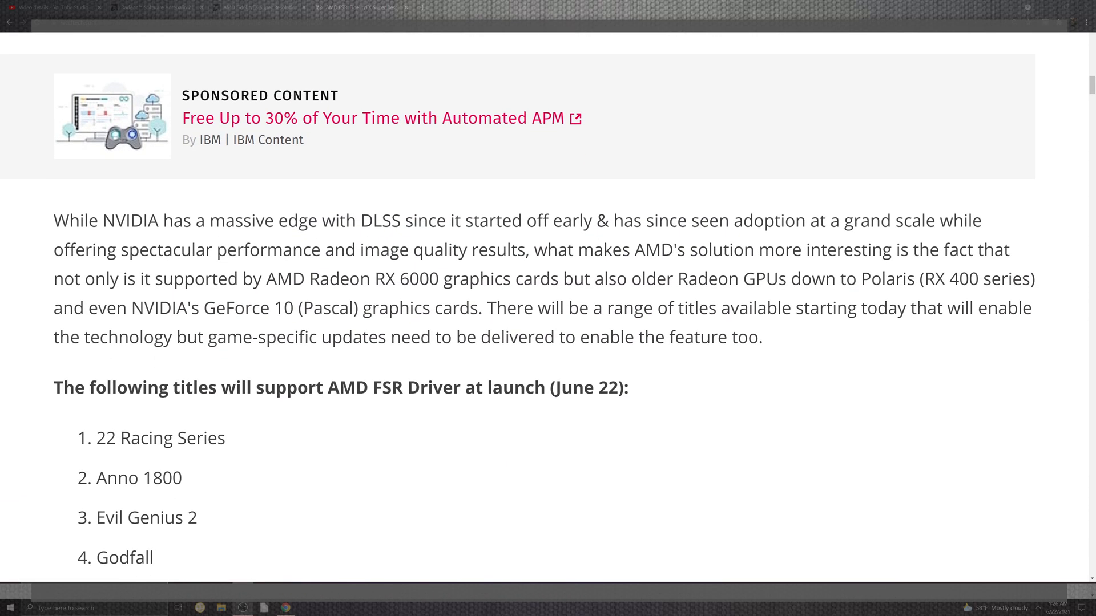
- Scroll through the Adrenalin 21.6.1 release notes: supported products, fixed issues and the full Known Issues list
scroll("down", 3)
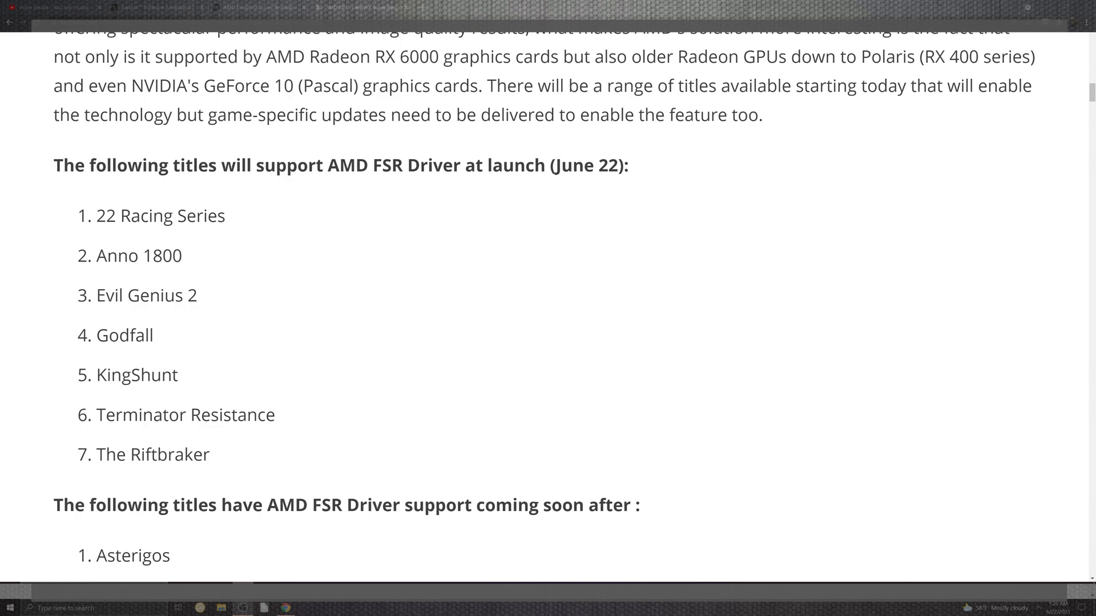
scroll("down", 3)
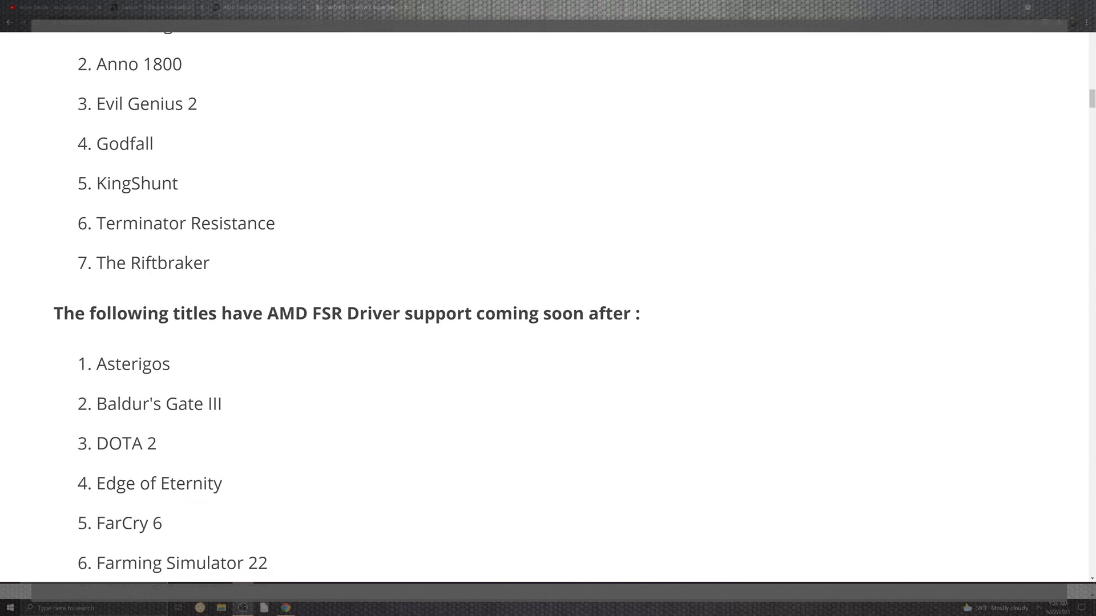
scroll("down", 3)
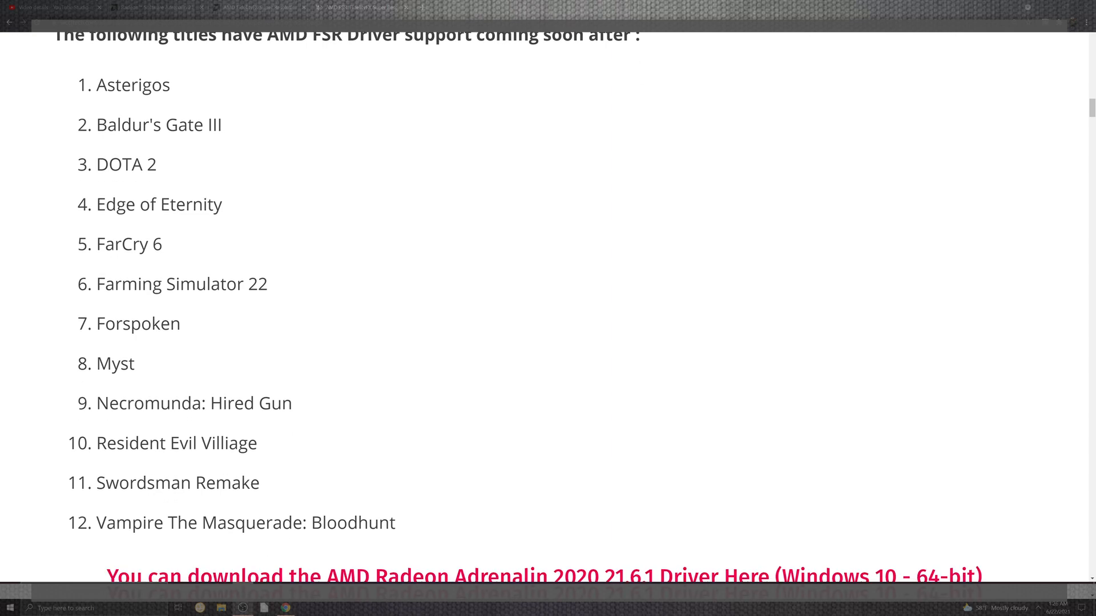
scroll("down", 3)
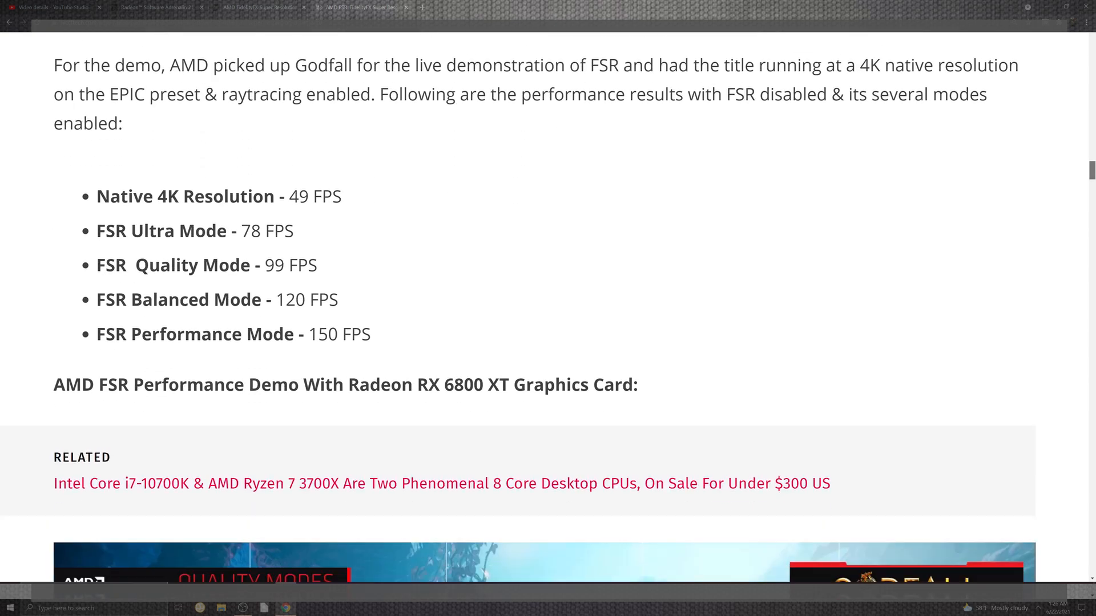
scroll("up", 3)
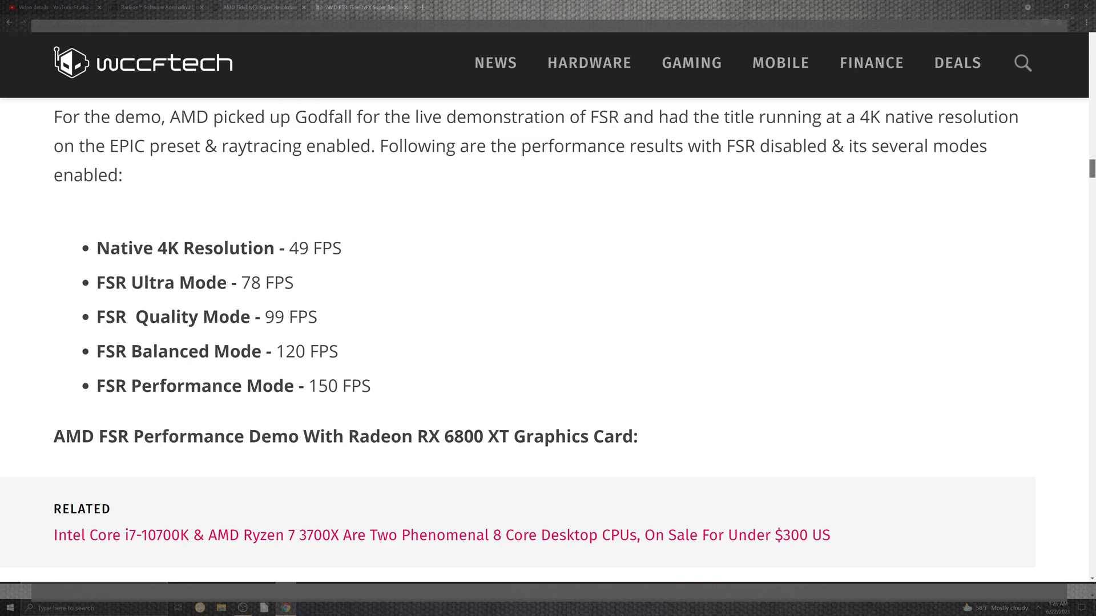
scroll("up", 3)
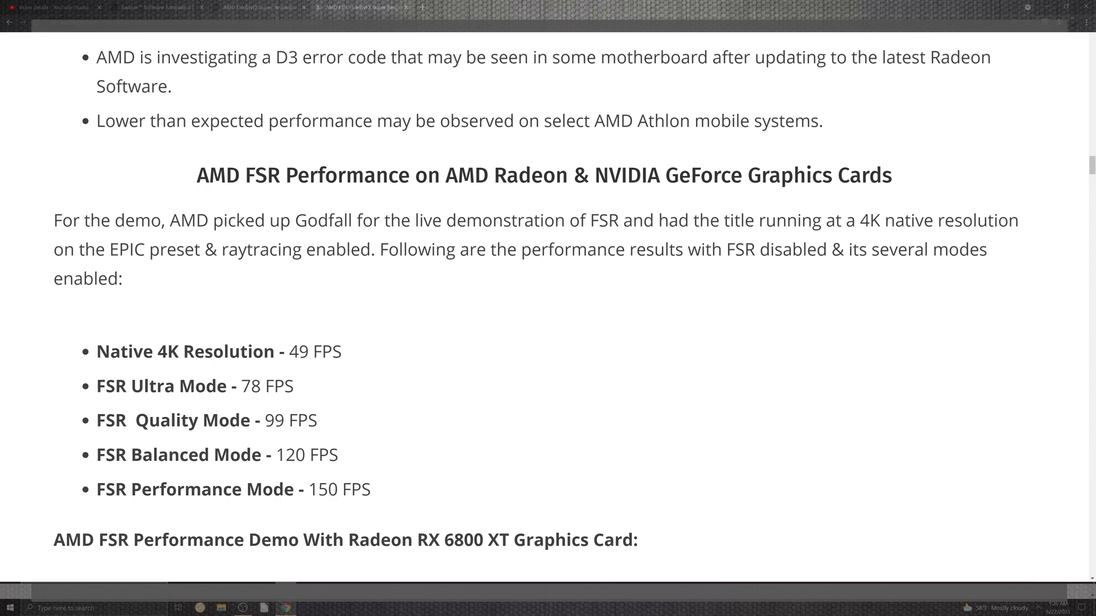
scroll("down", 3)
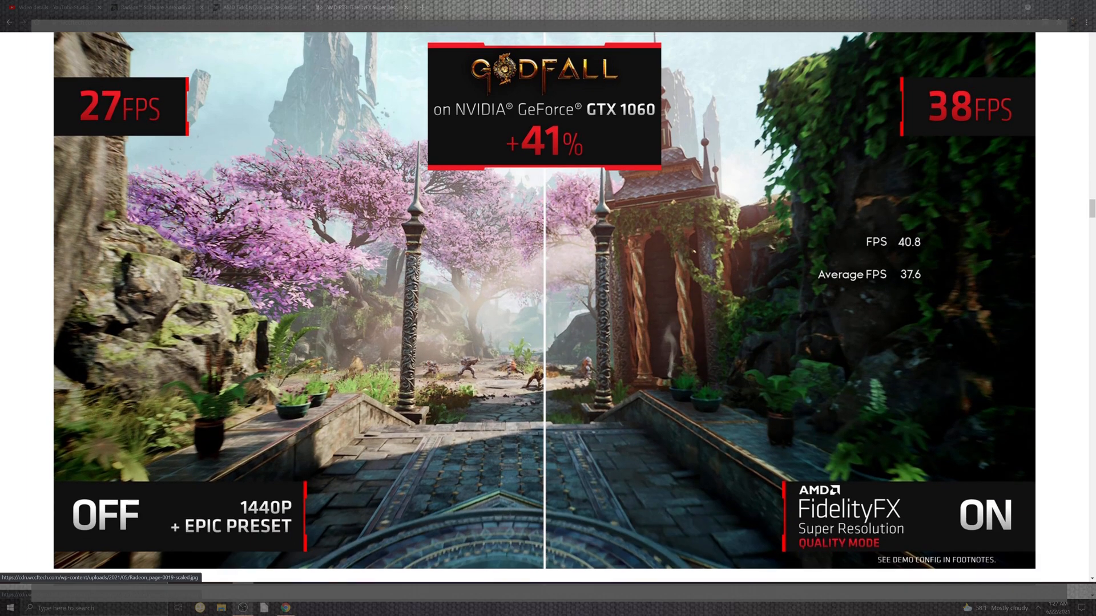
scroll("down", 3)
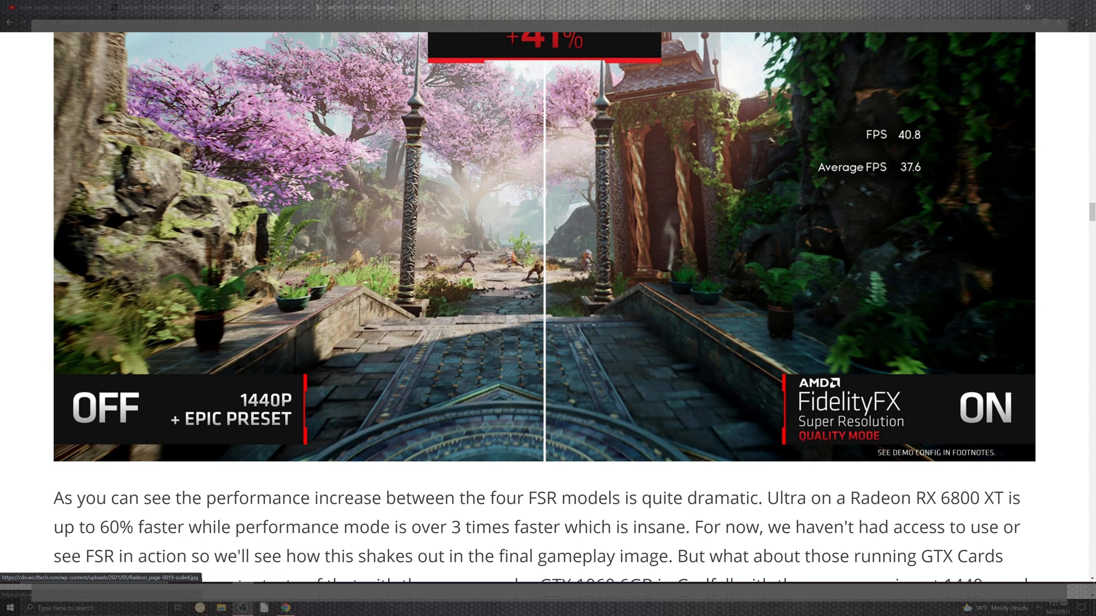
scroll("down", 3)
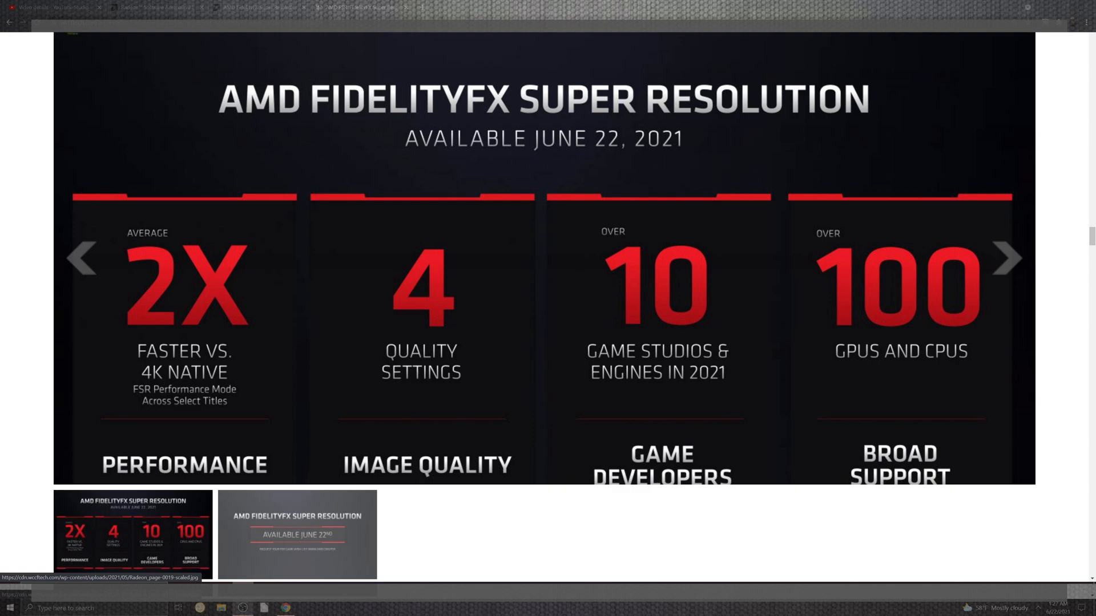
scroll("down", 3)
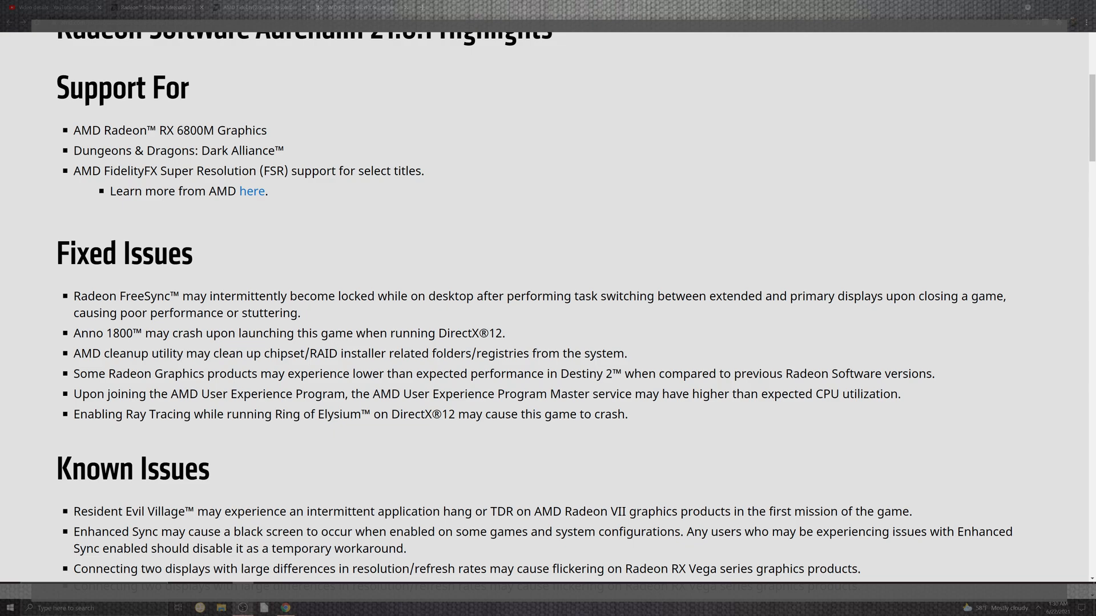
scroll("down", 3)
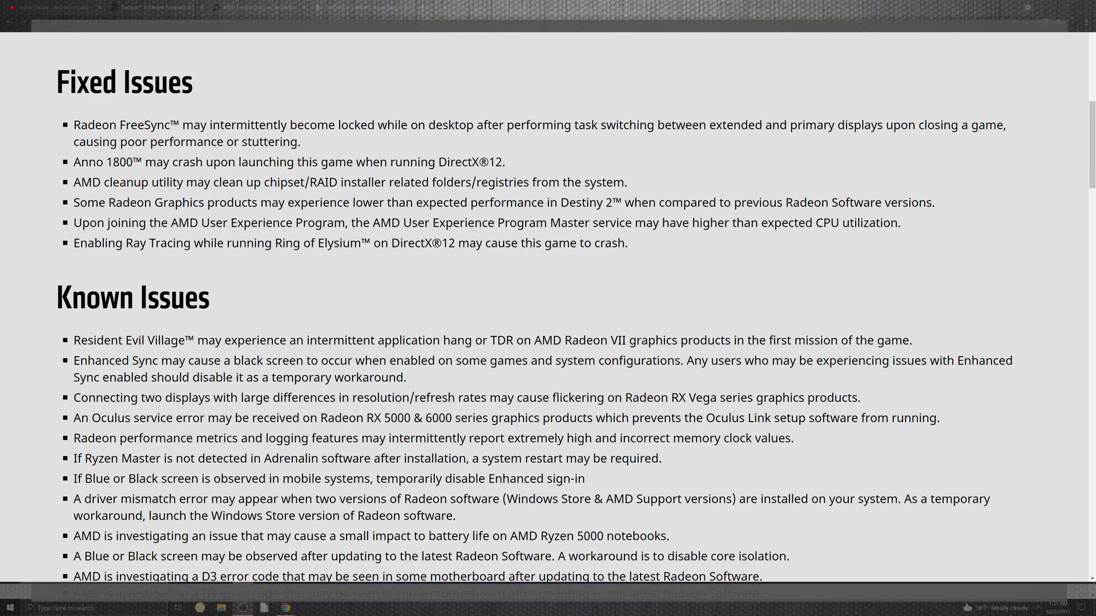
scroll("down", 3)
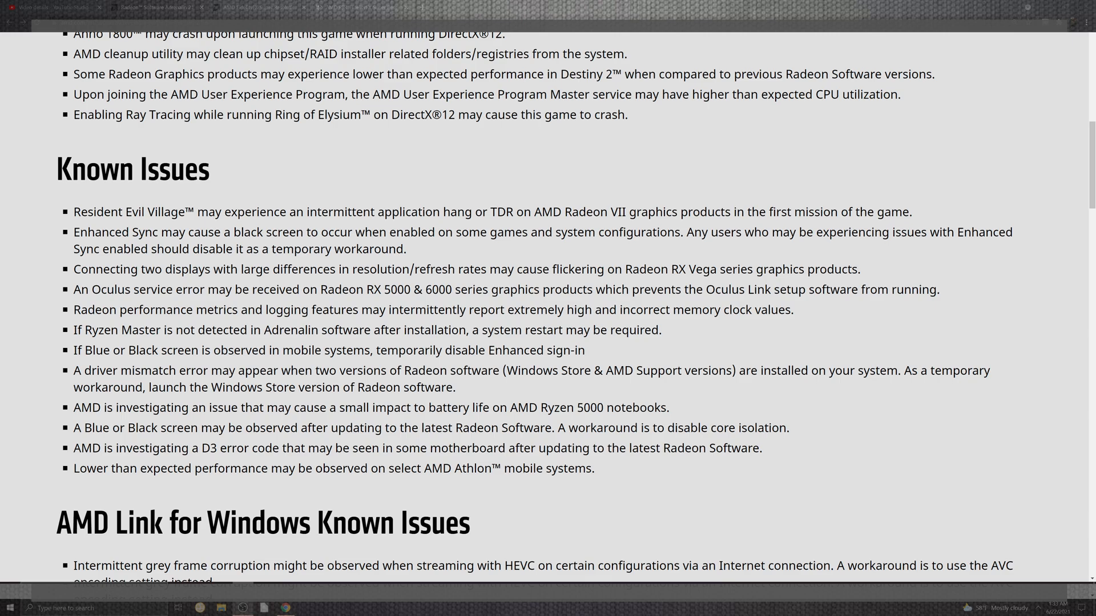
scroll("down", 3)
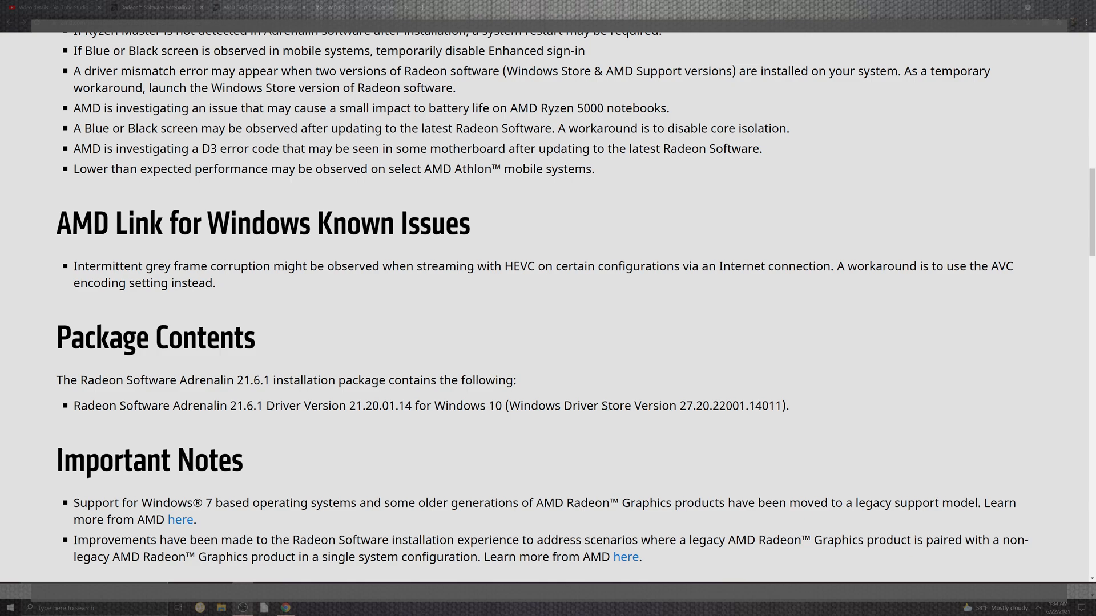
scroll("down", 3)
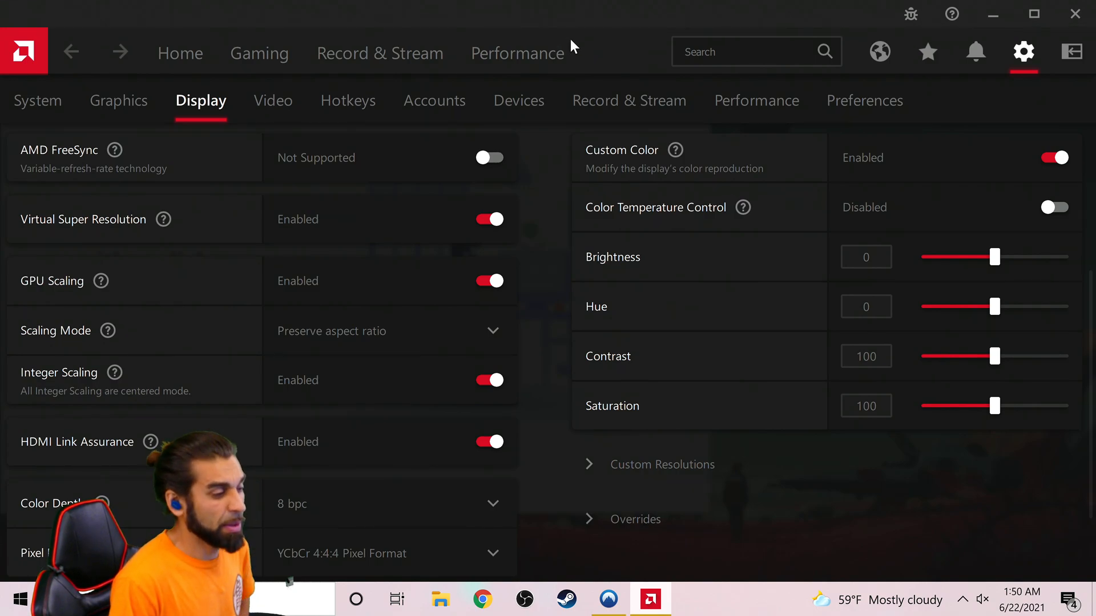
mouse_move(109, 61)
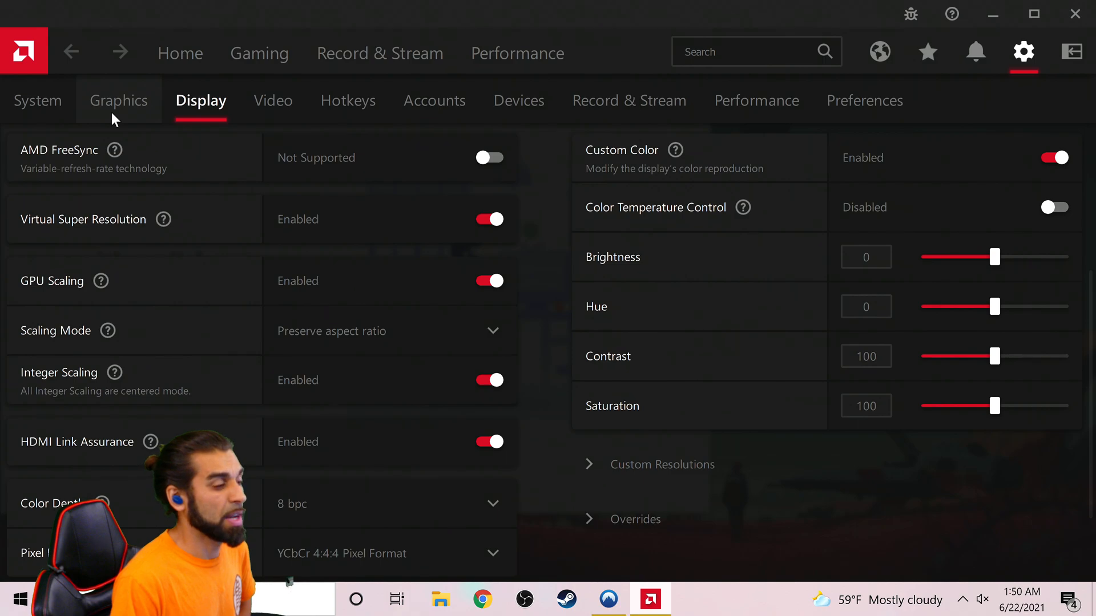
mouse_move(180, 52)
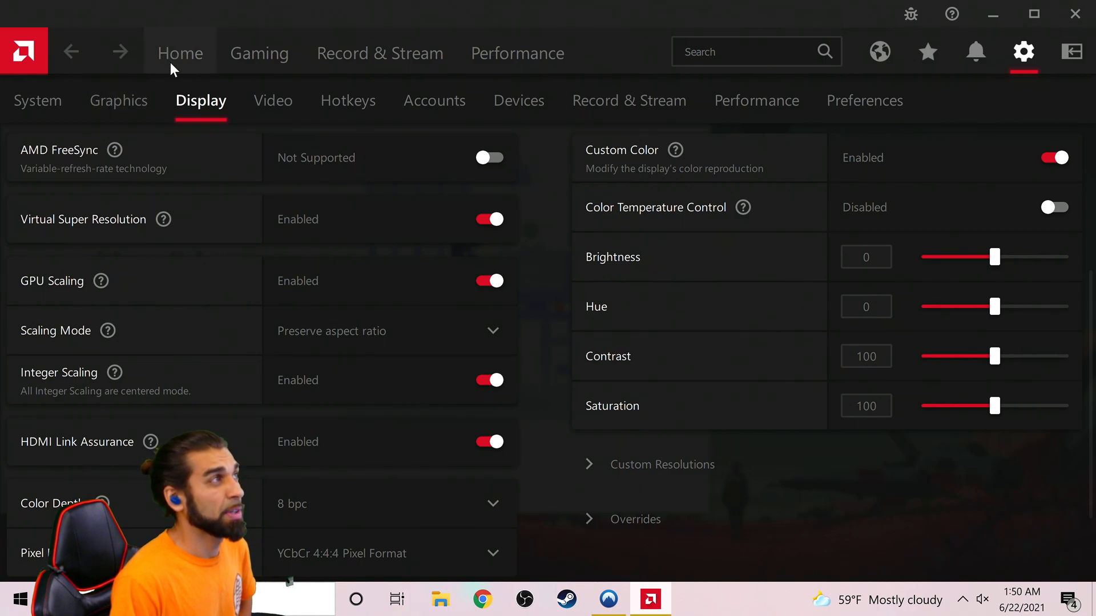
- Return to the Home page showing driver 21.6.1 up to date, then head to Record & Stream
left_click(180, 52)
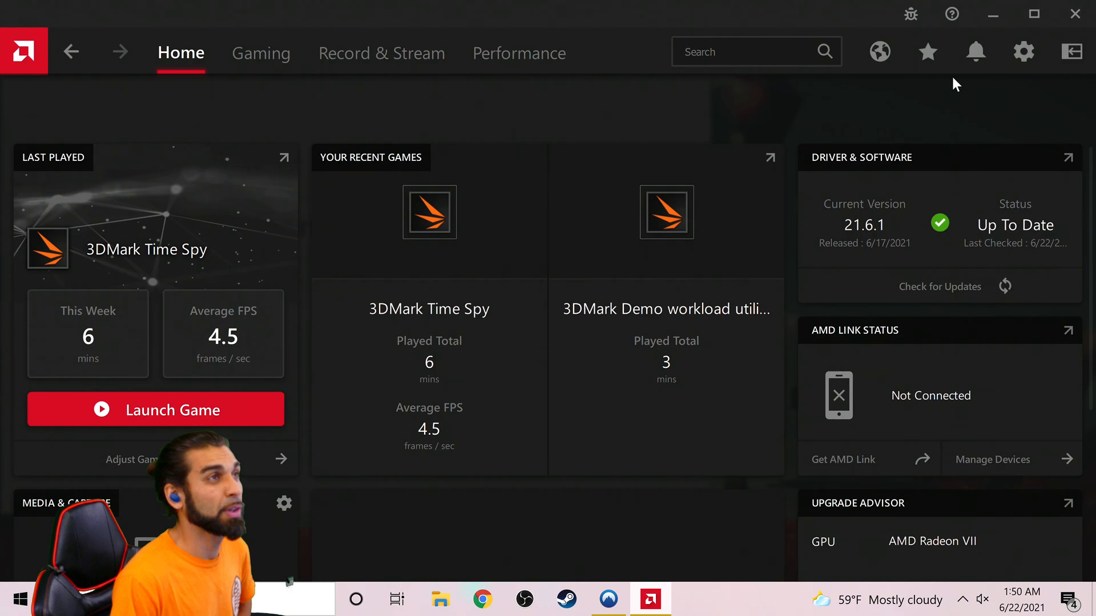
mouse_move(260, 53)
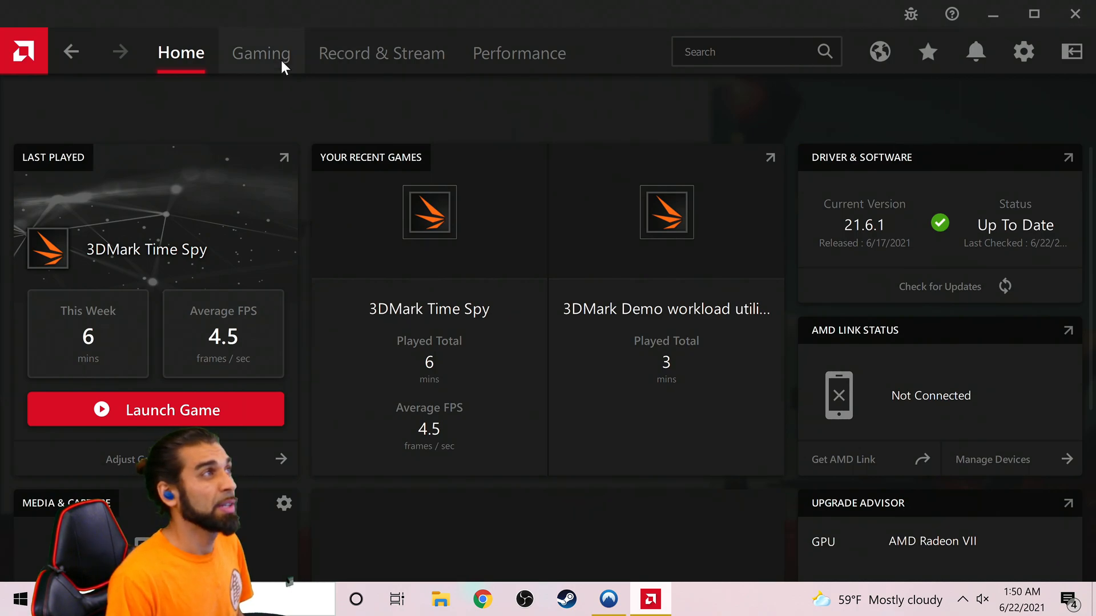
left_click(381, 53)
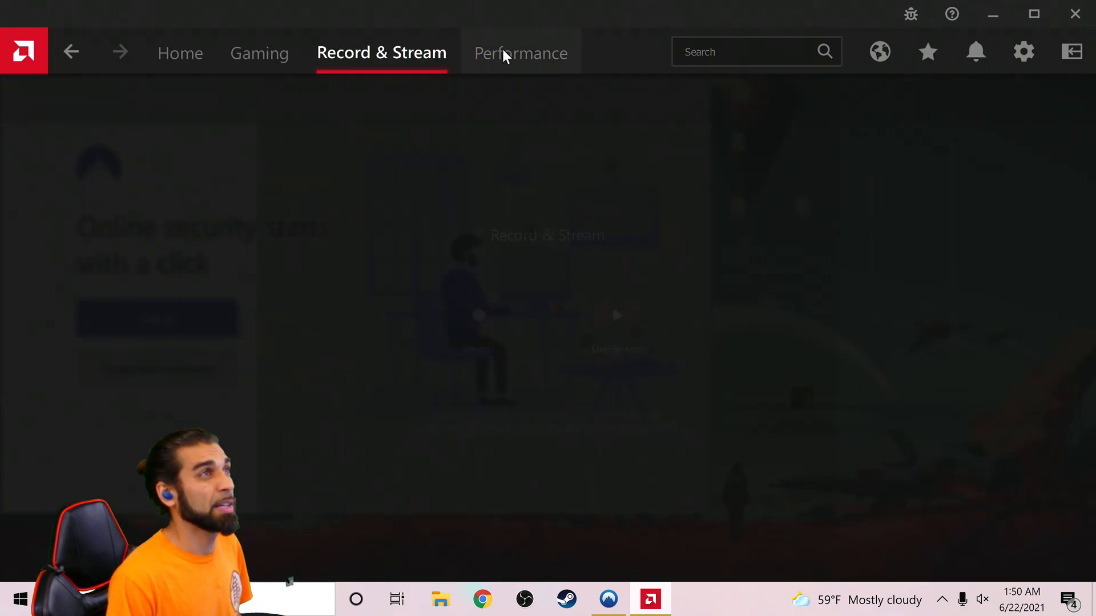
- Check Performance metrics (GPU 38%, CPU 7%), review the System settings, then move to Graphics settings
left_click(521, 53)
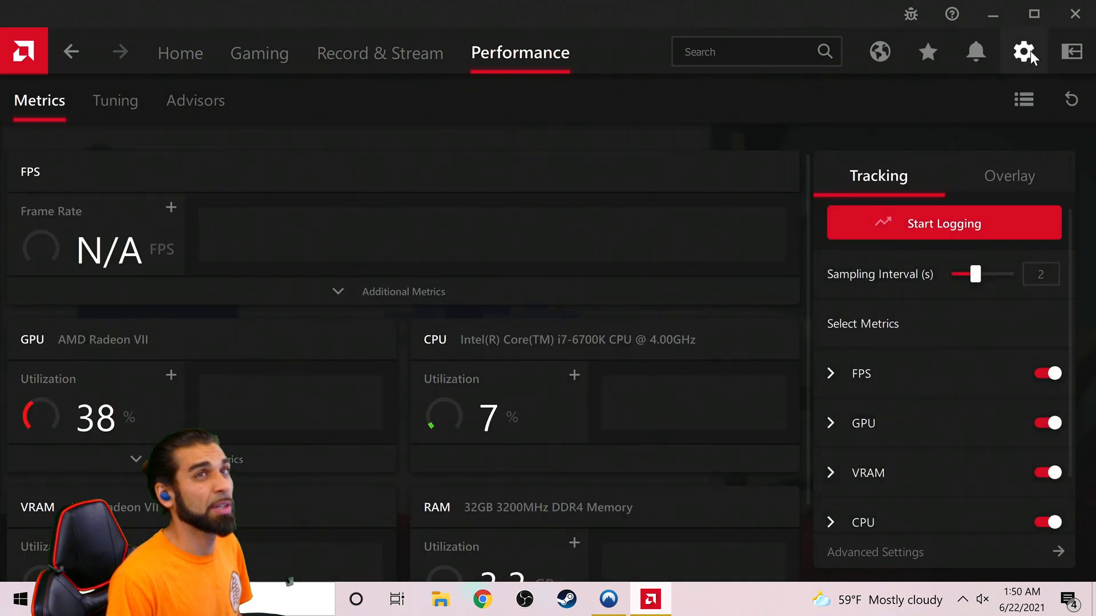
left_click(1023, 51)
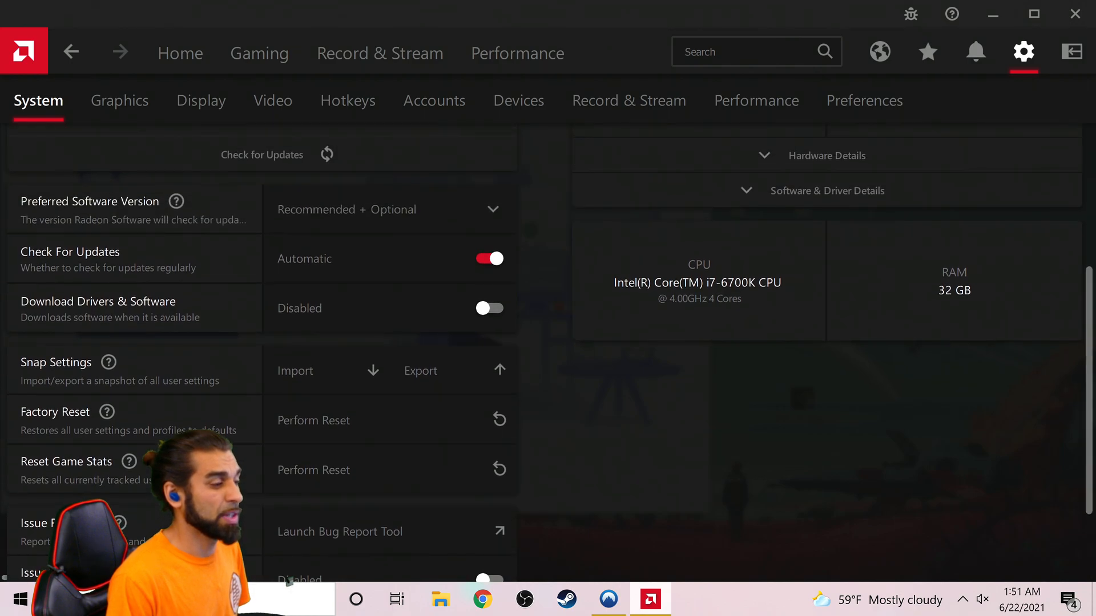
scroll("down", 3)
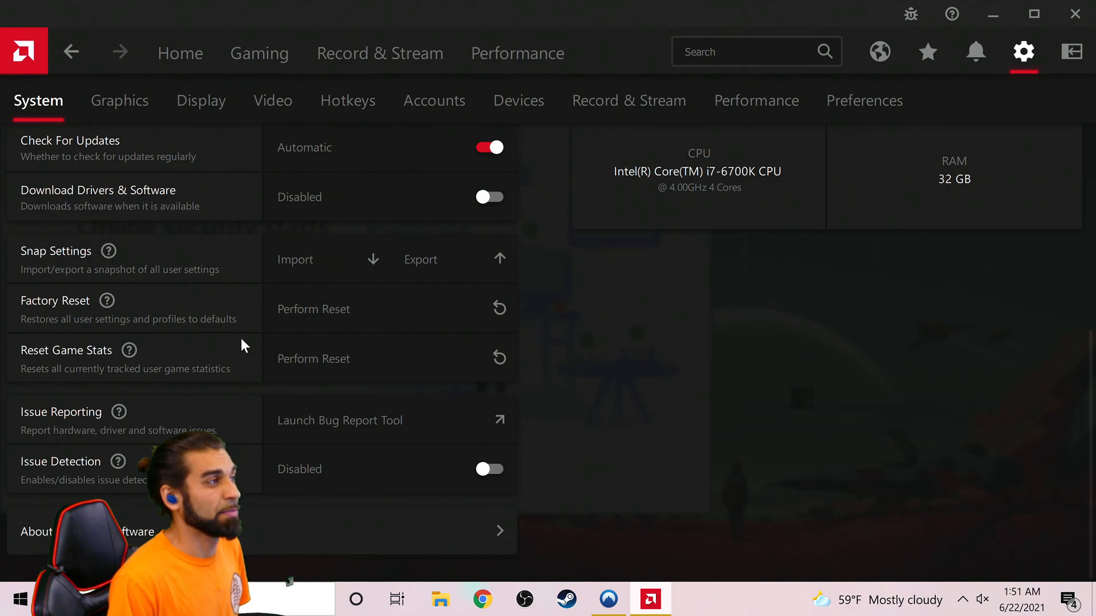
left_click(119, 101)
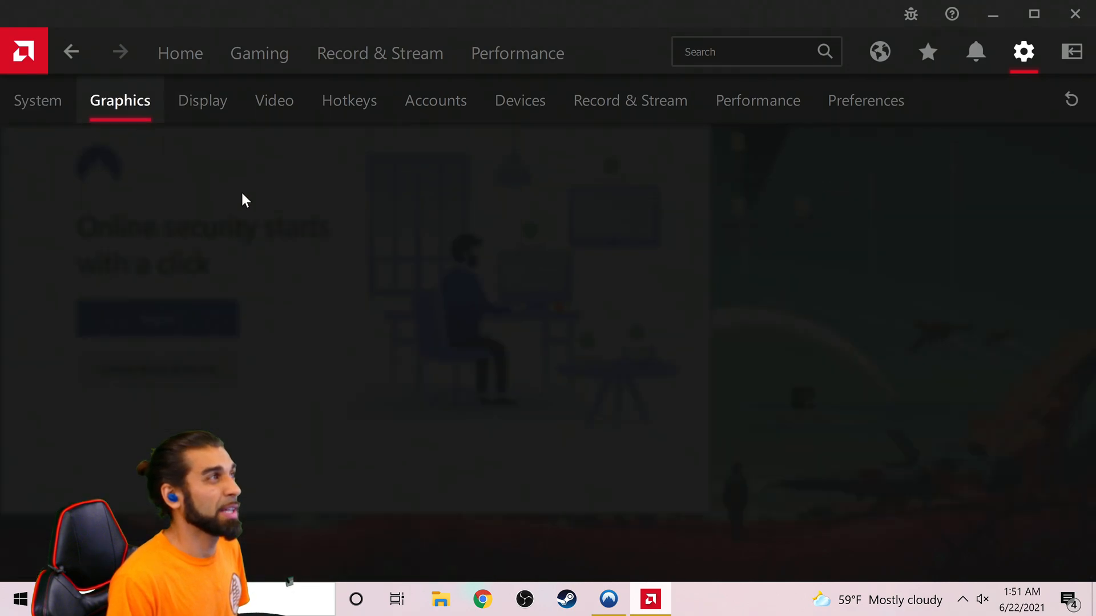
- Enable Radeon Image Sharpening in Graphics settings, leaving sharpness at 80%
scroll("down", 3)
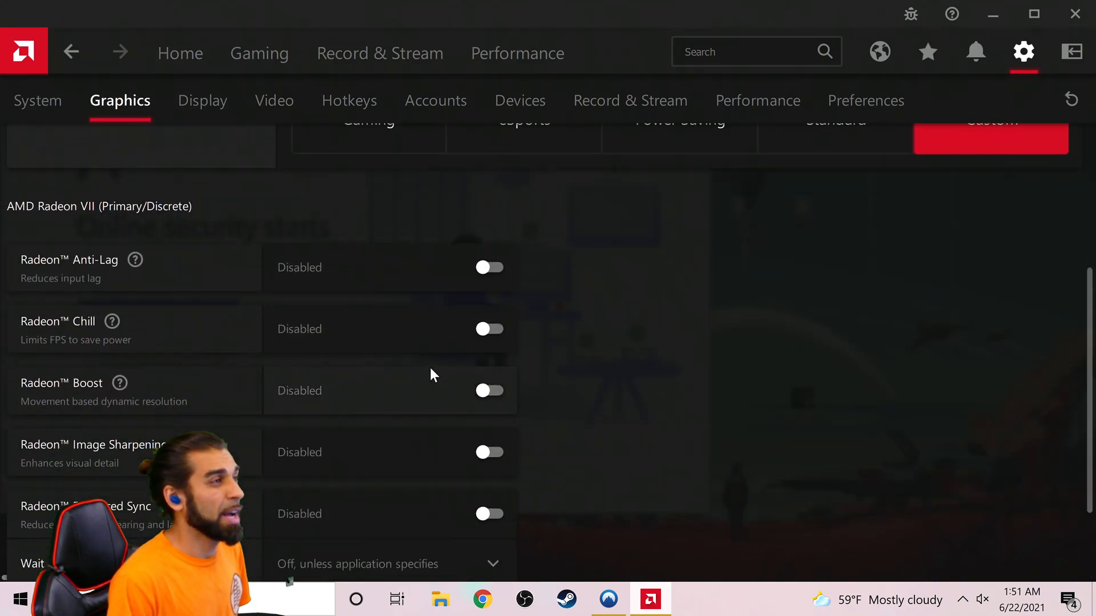
scroll("down", 3)
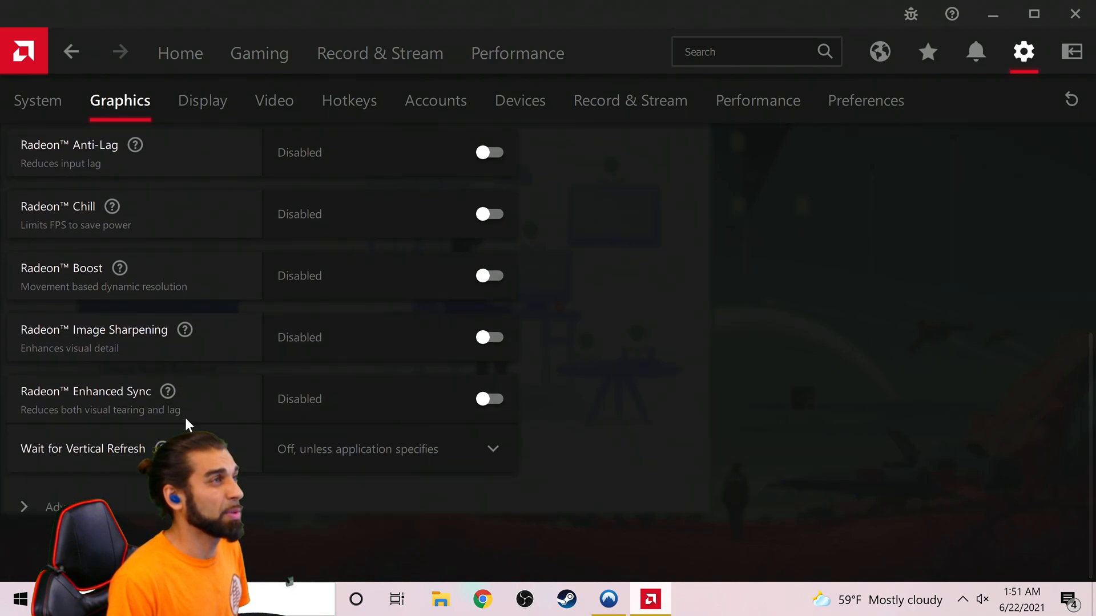
mouse_move(122, 243)
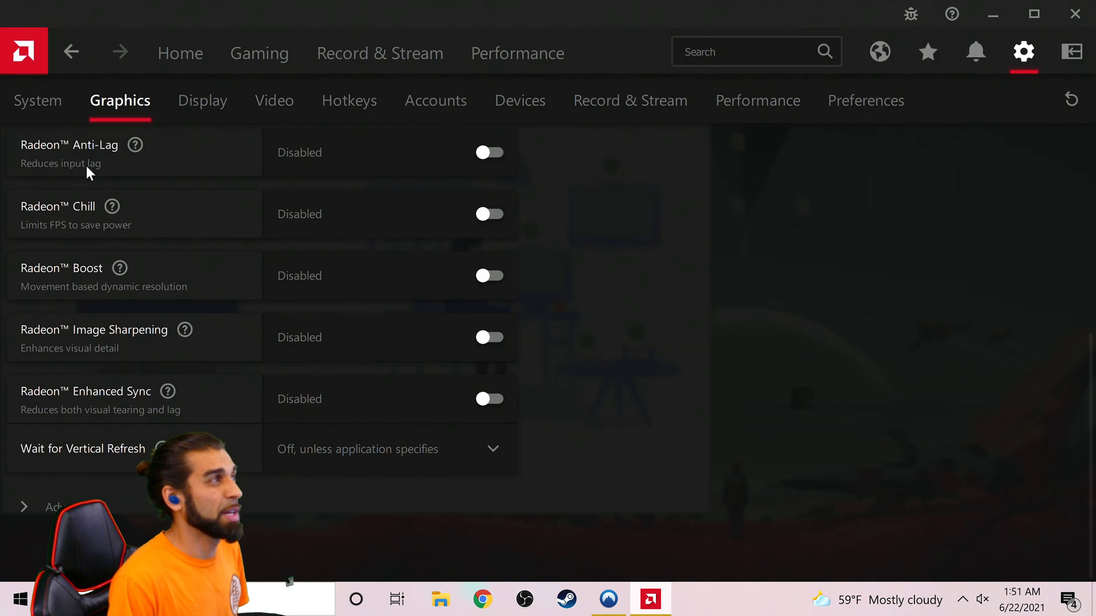
mouse_move(392, 290)
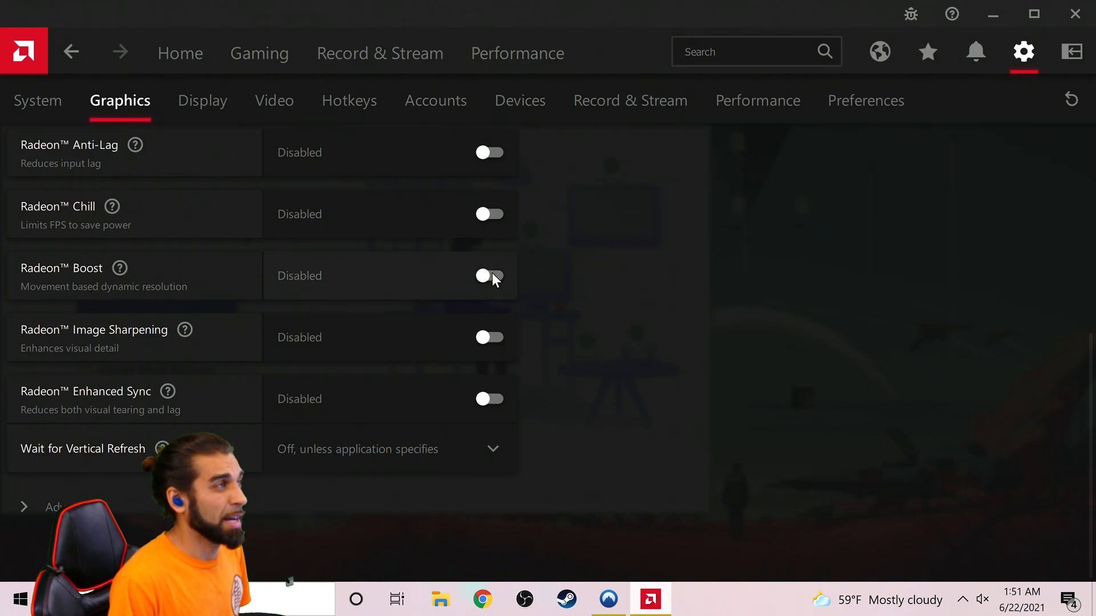
mouse_move(120, 268)
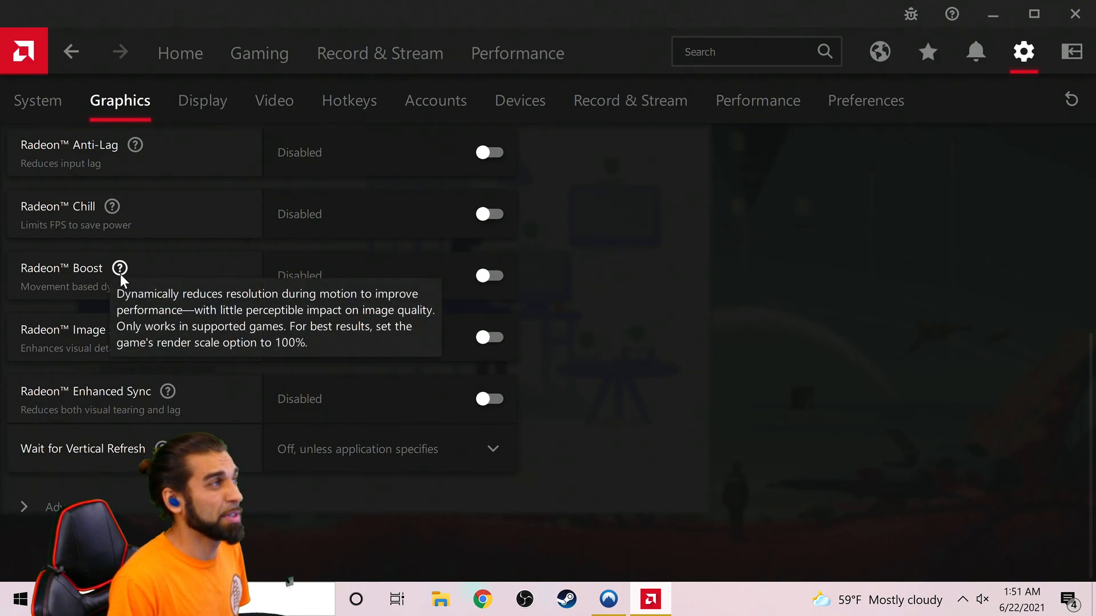
mouse_move(167, 402)
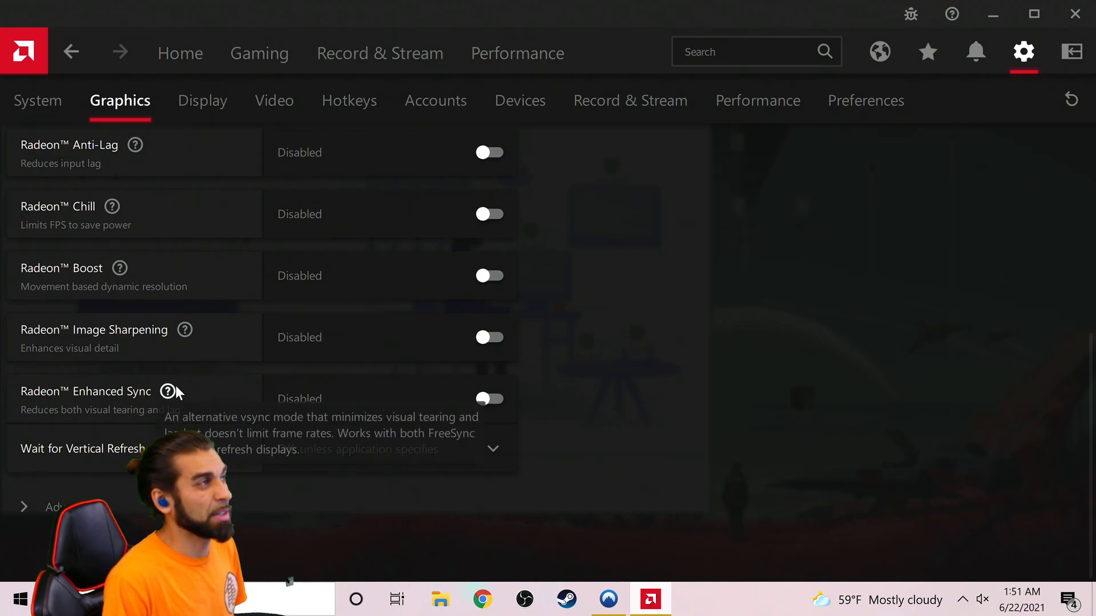
mouse_move(204, 403)
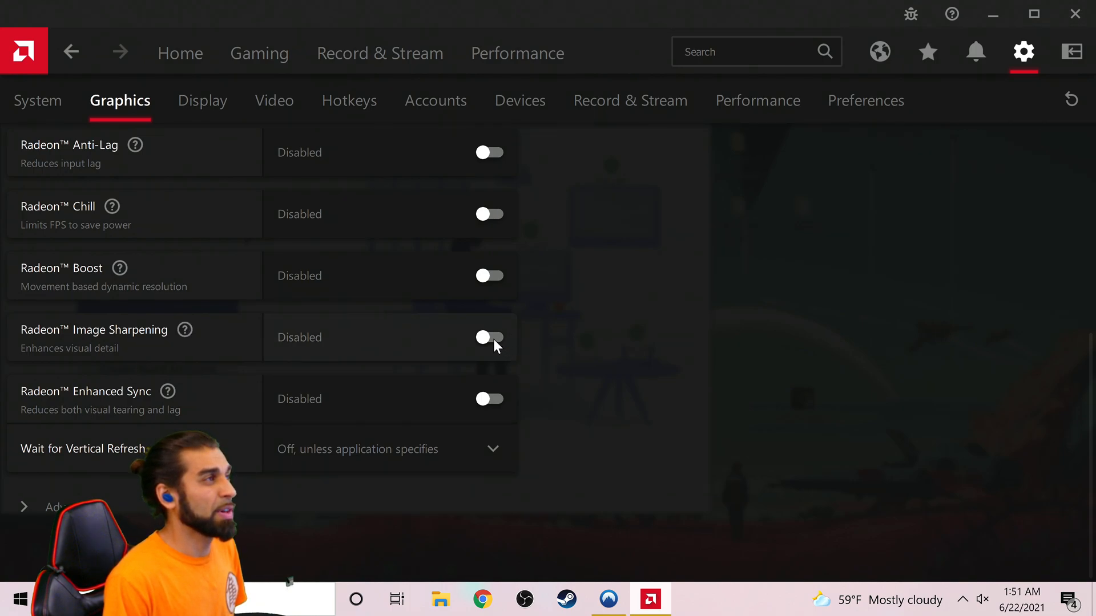
left_click(490, 337)
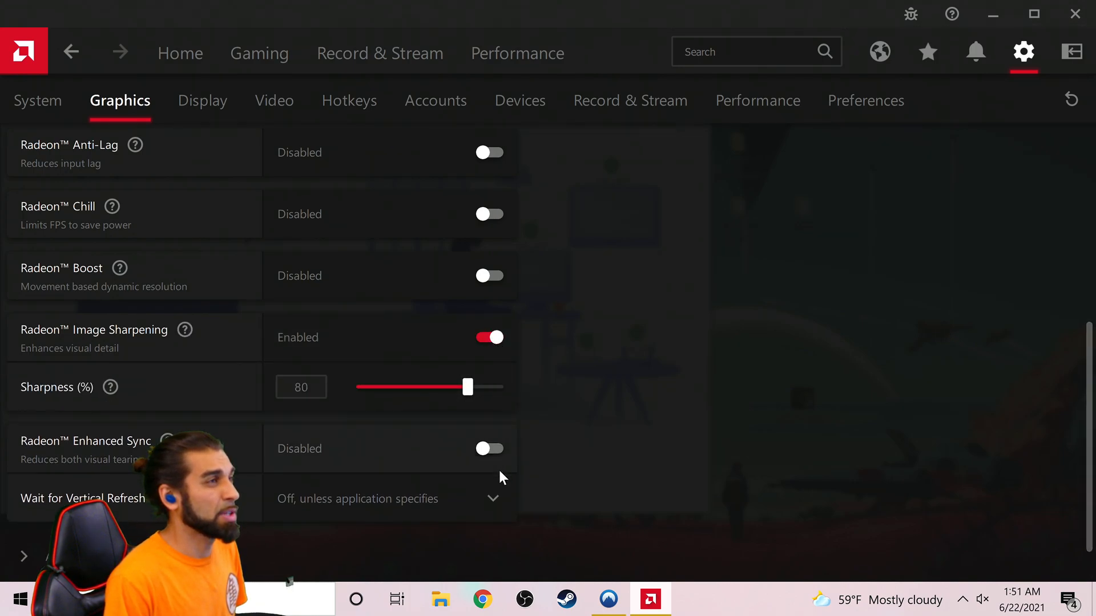
mouse_move(507, 460)
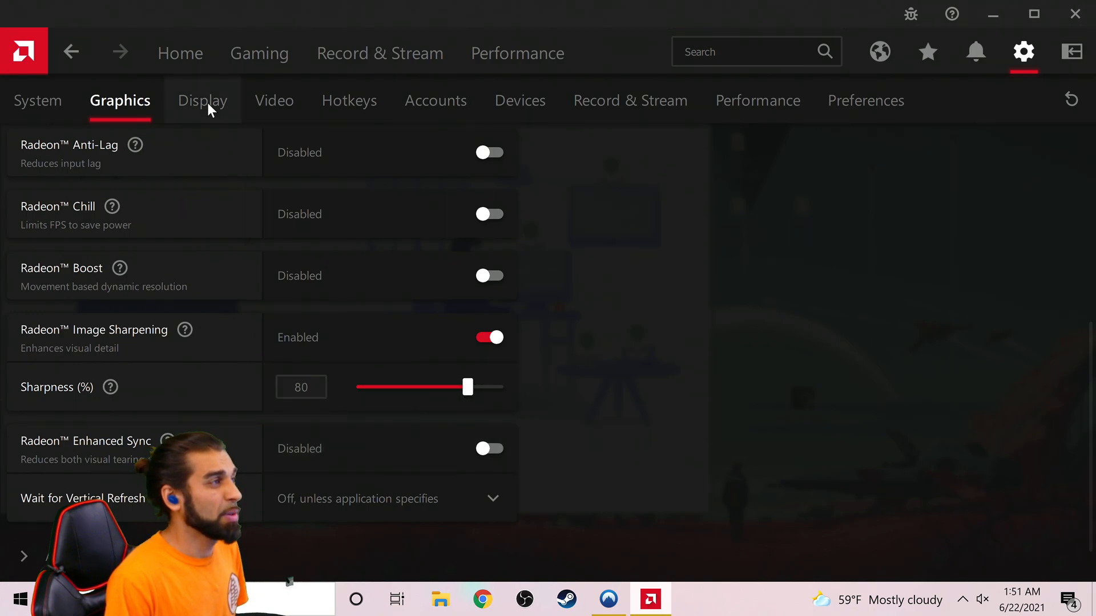
- Scroll through the Display settings page
left_click(201, 101)
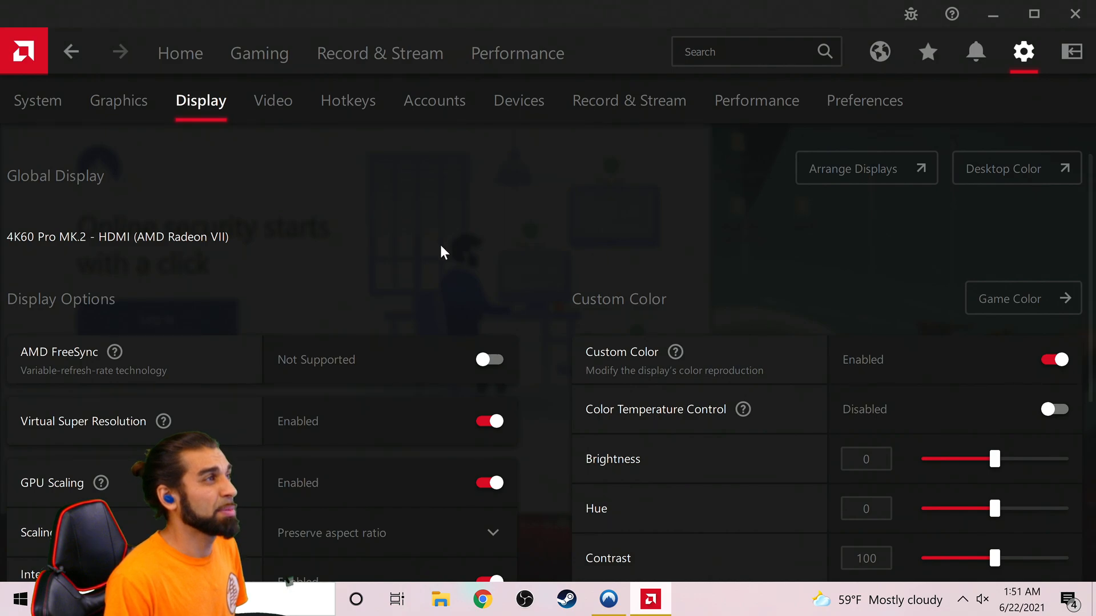
scroll("down", 3)
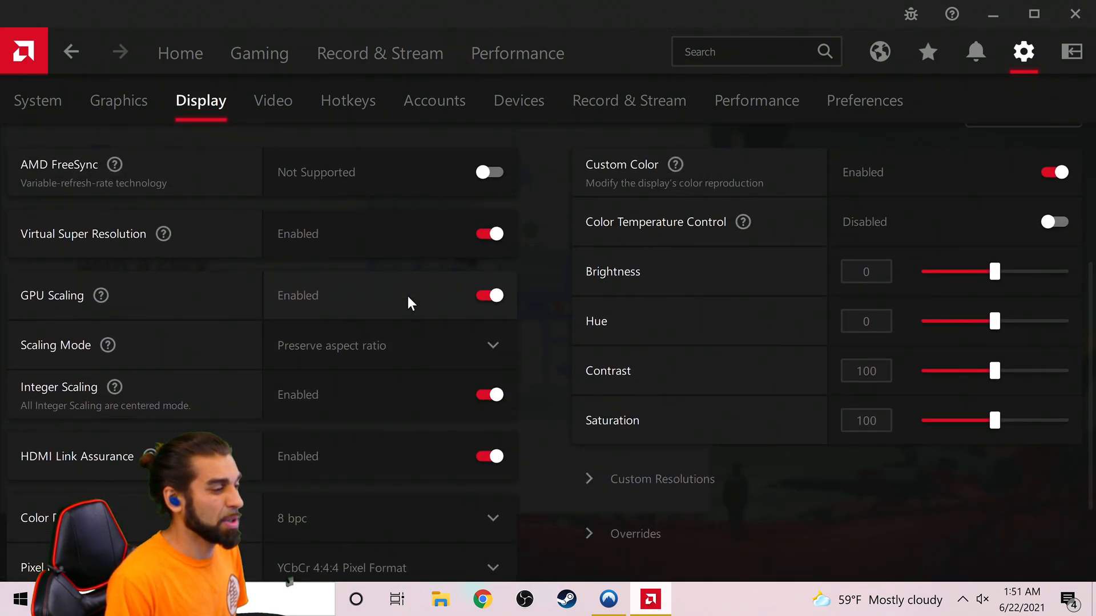
mouse_move(163, 234)
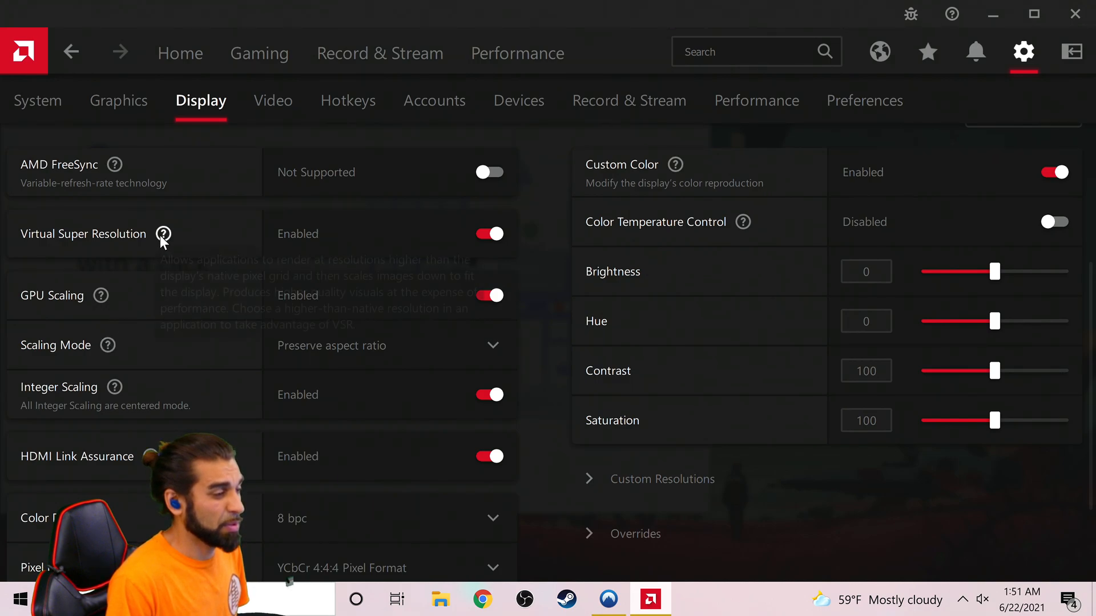
mouse_move(163, 234)
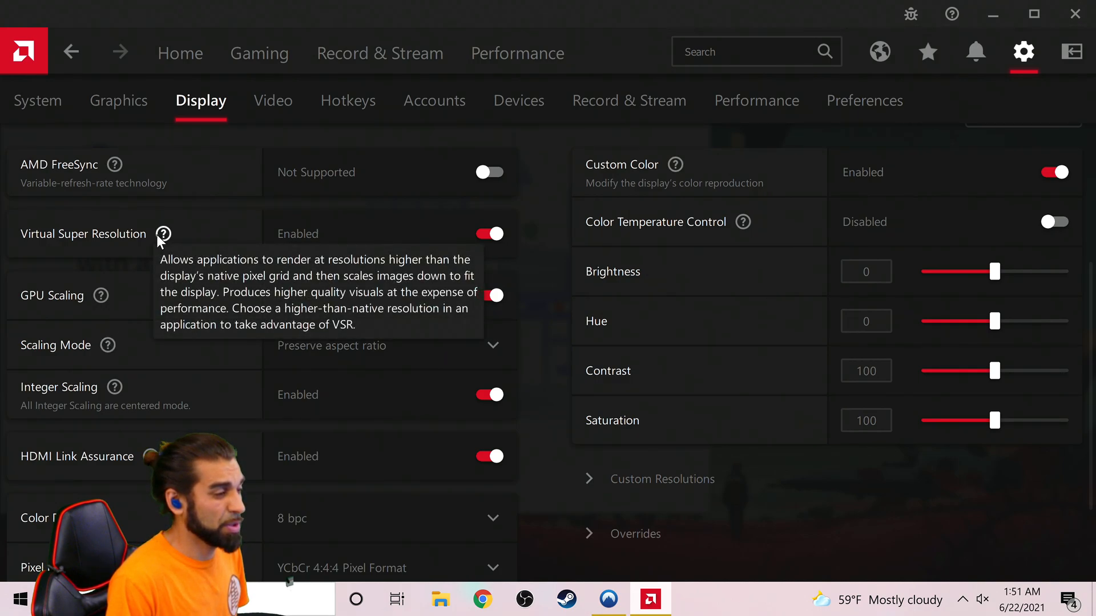
mouse_move(95, 328)
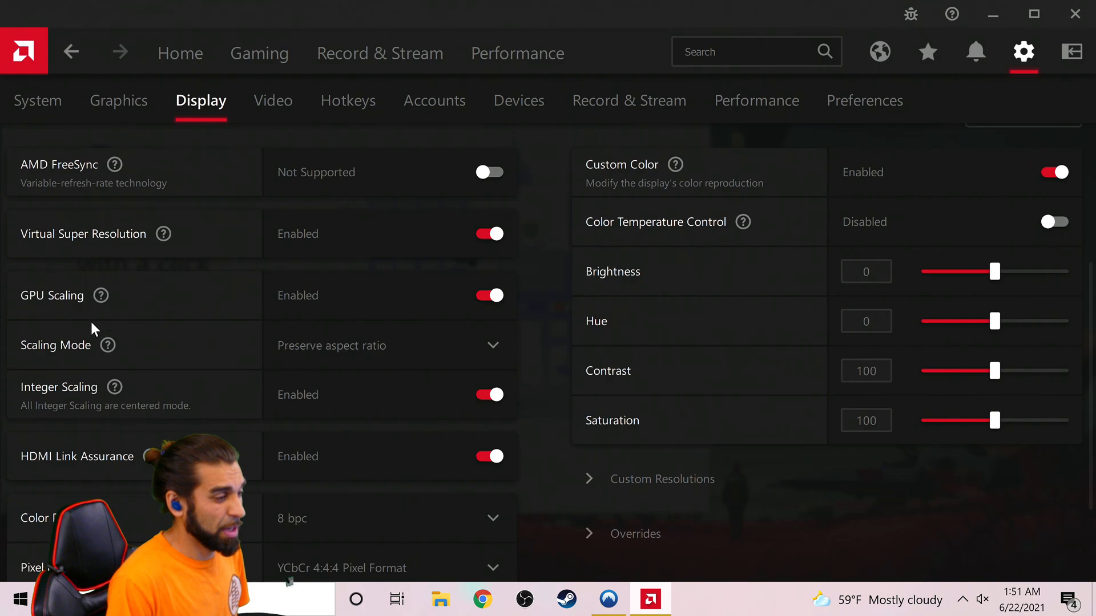
mouse_move(100, 296)
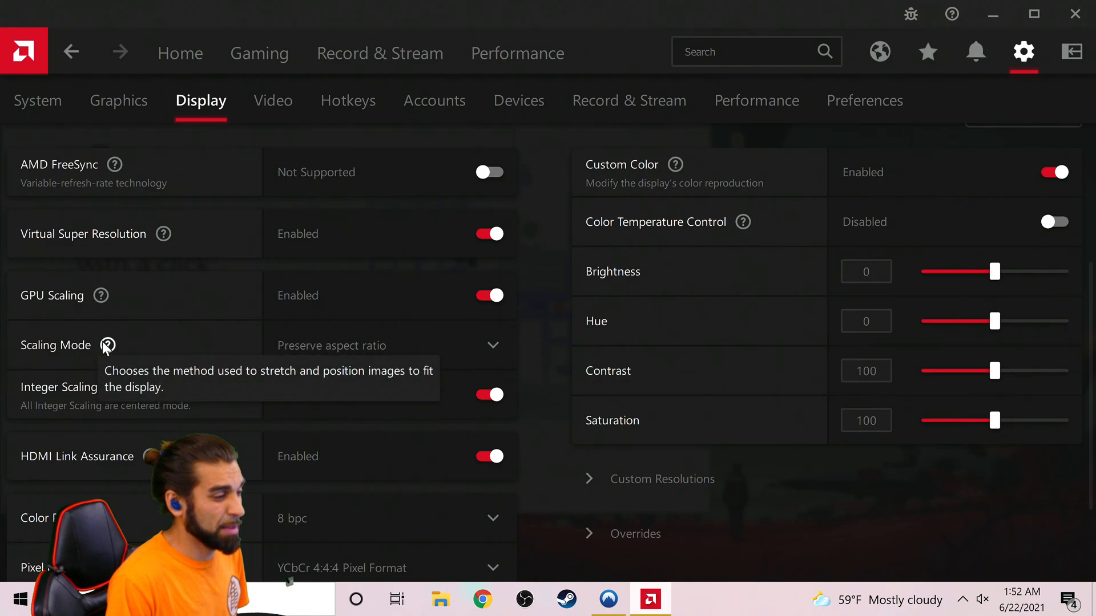
mouse_move(116, 406)
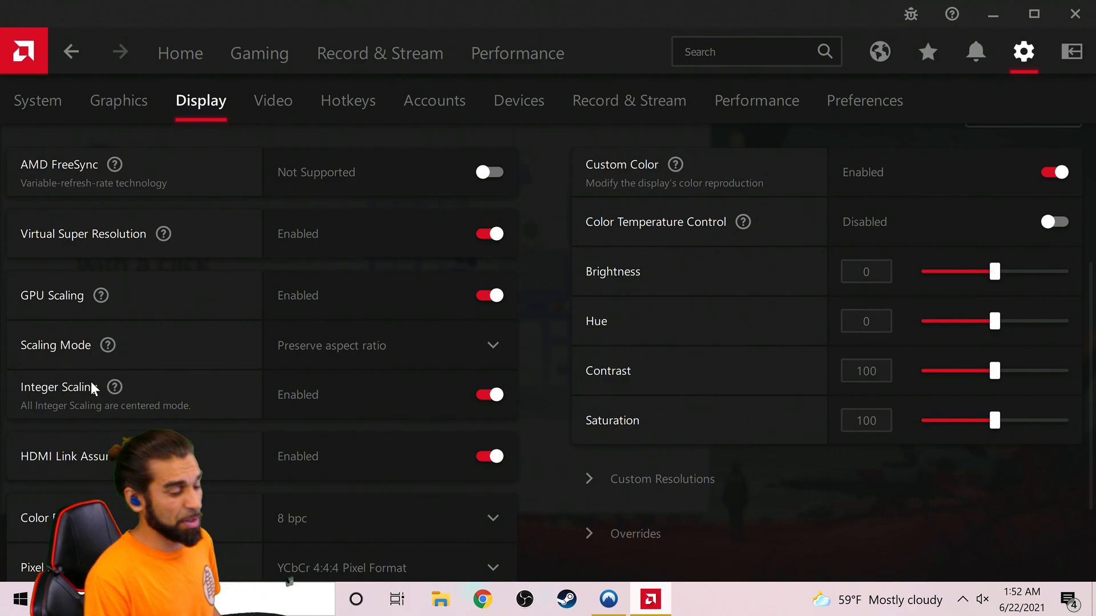
scroll("down", 3)
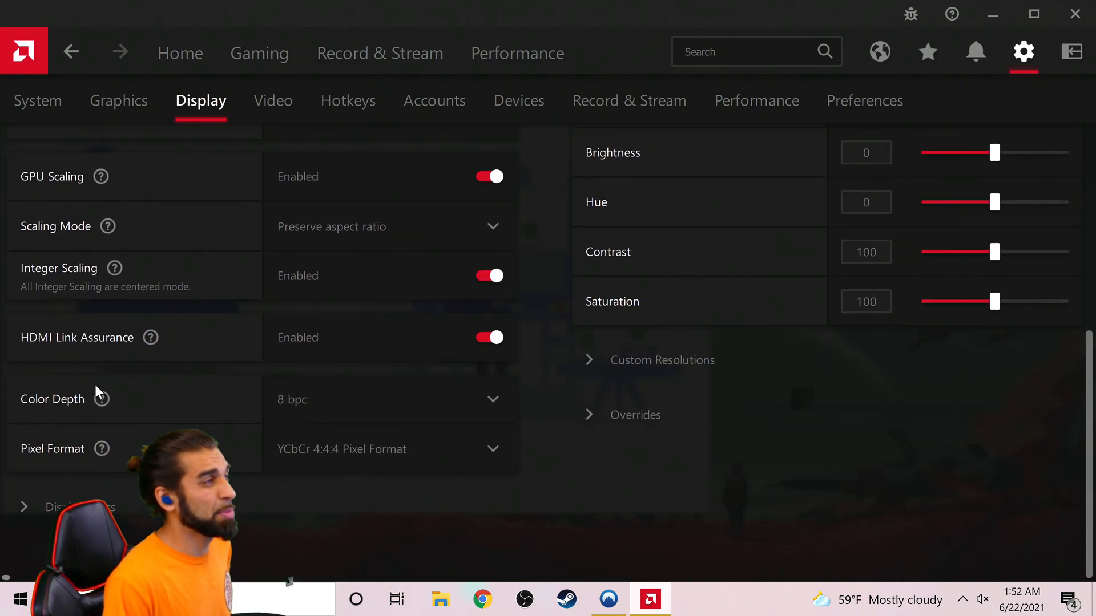
scroll("up", 3)
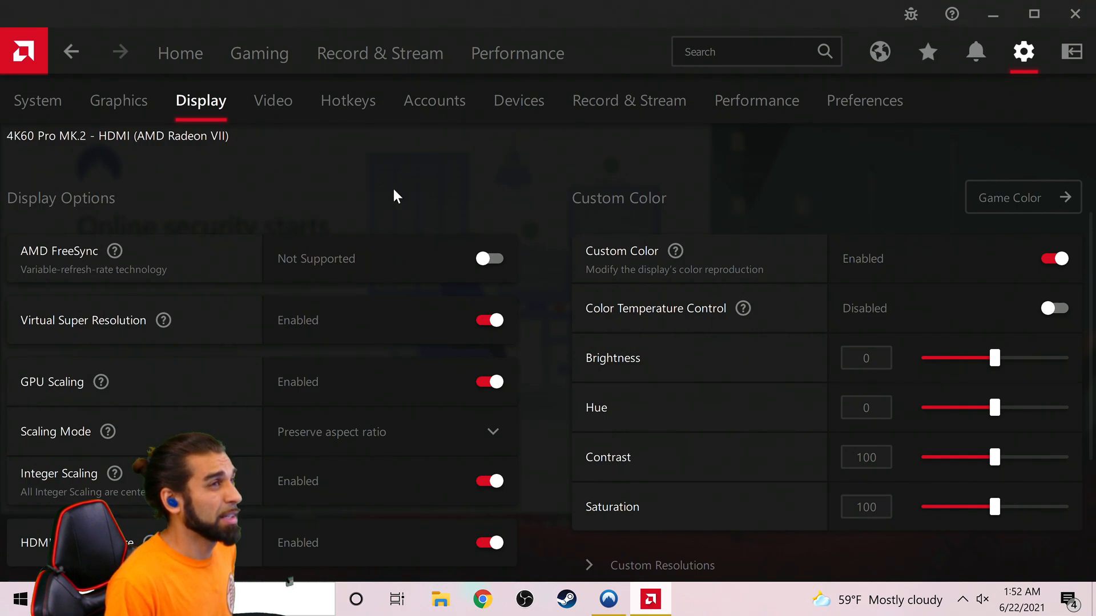
mouse_move(273, 101)
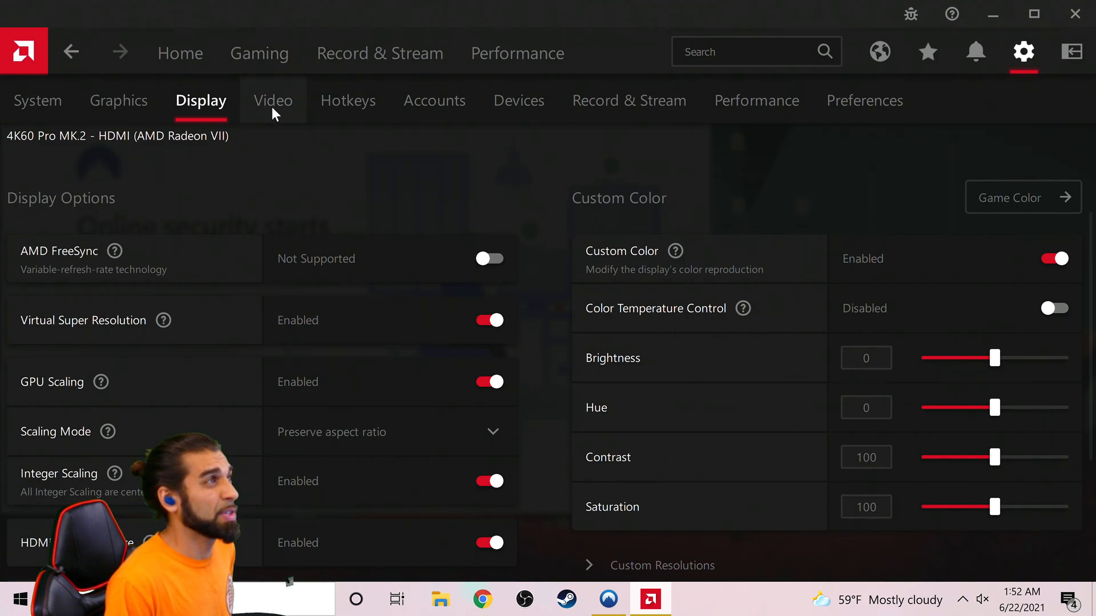
- After a glance at Video settings, expand the Display Overrides section showing HDCP Support disabled
left_click(271, 101)
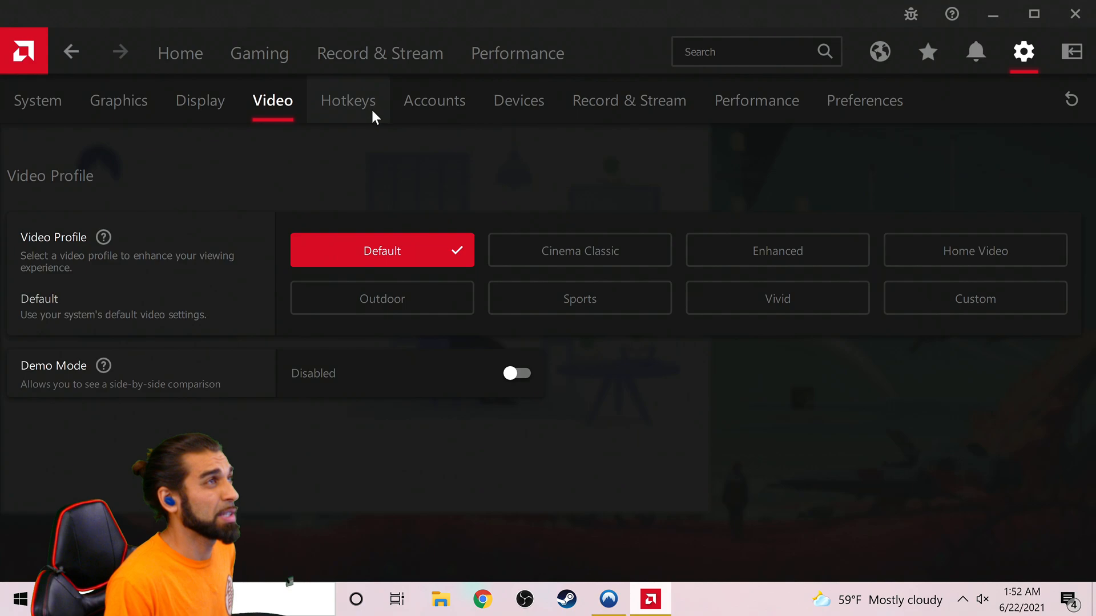
left_click(199, 101)
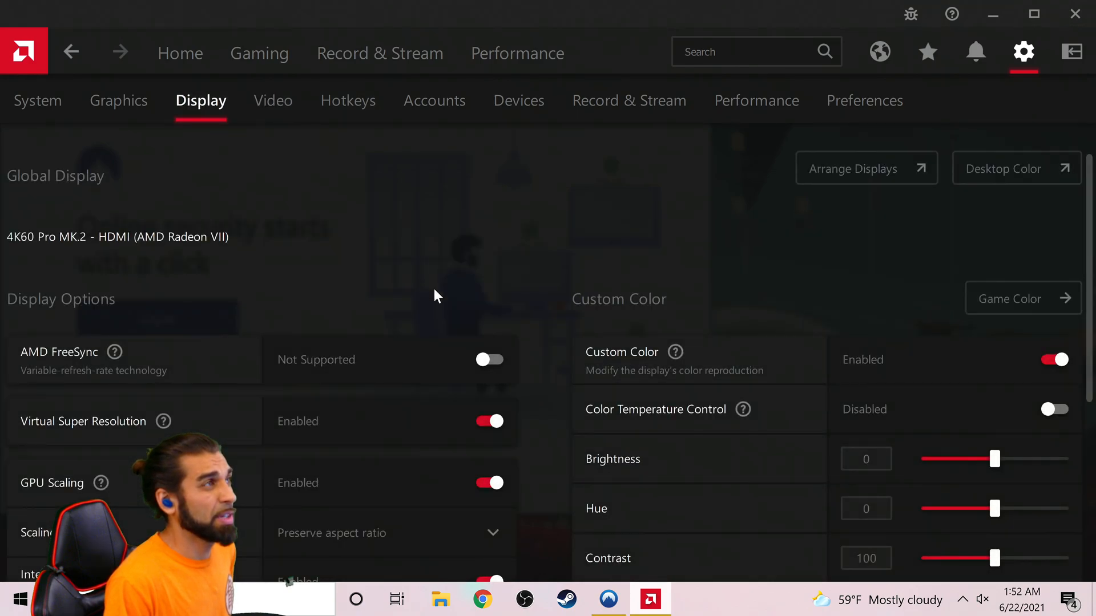
scroll("down", 3)
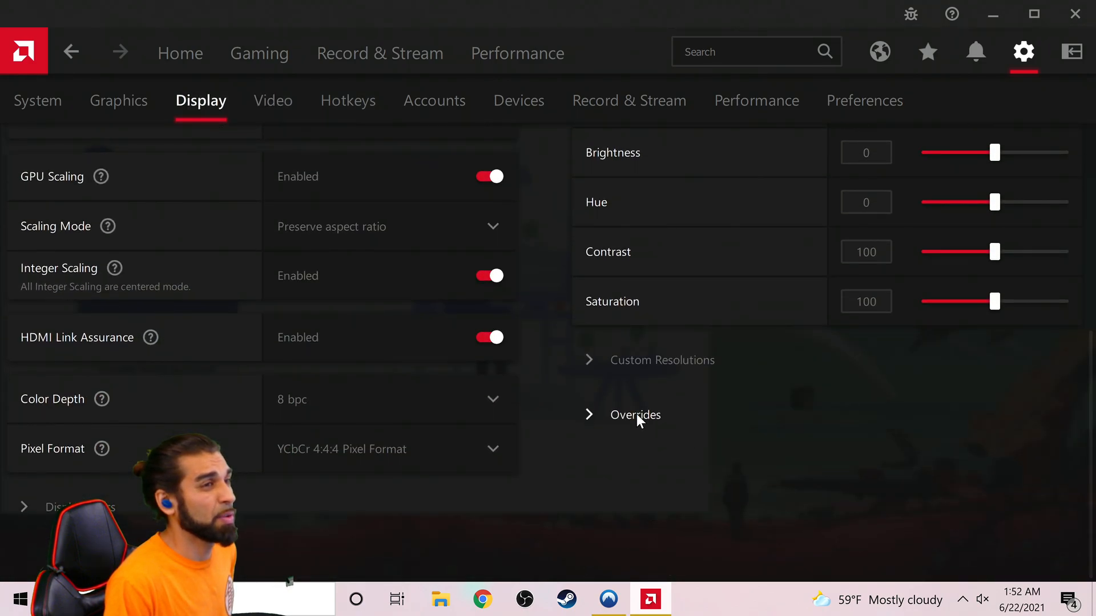
left_click(634, 414)
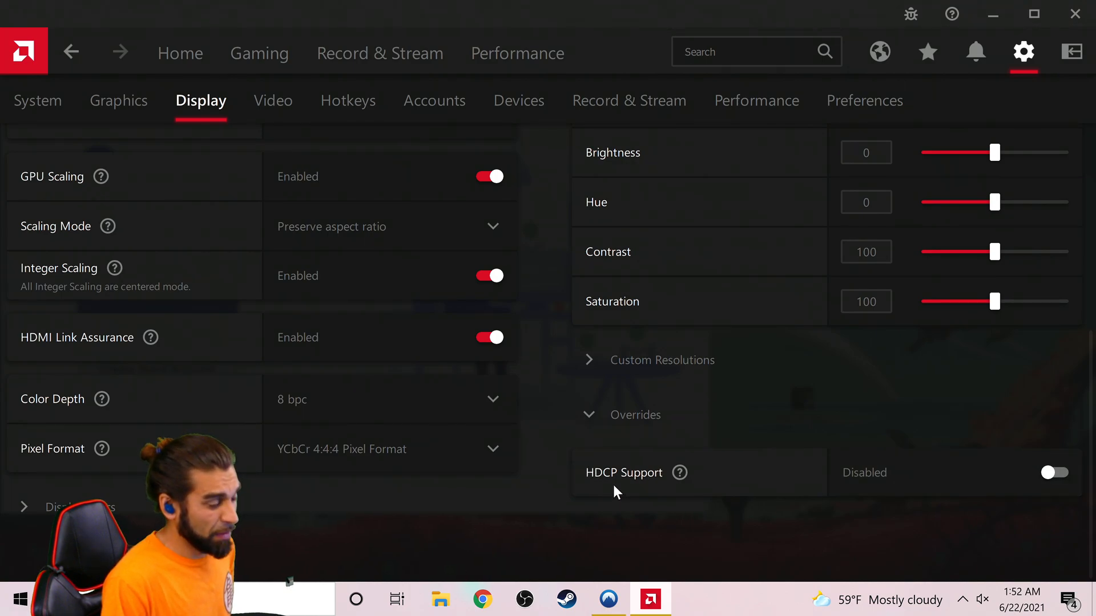
mouse_move(490, 319)
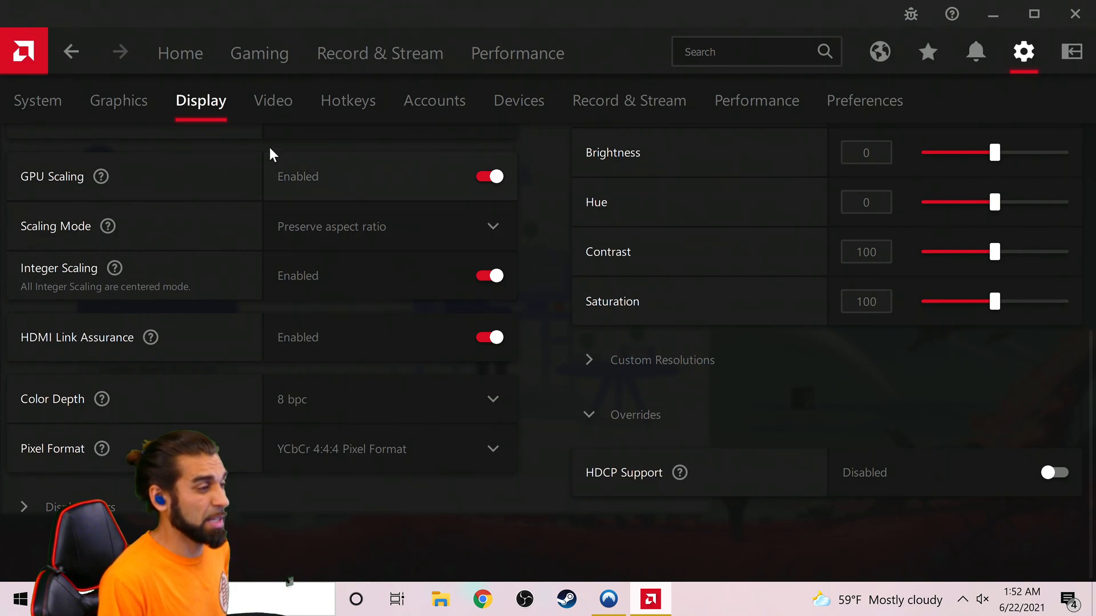
- Page through Video, Hotkeys, Accounts, Devices, Record & Stream and Performance settings, ending on Preferences
left_click(272, 101)
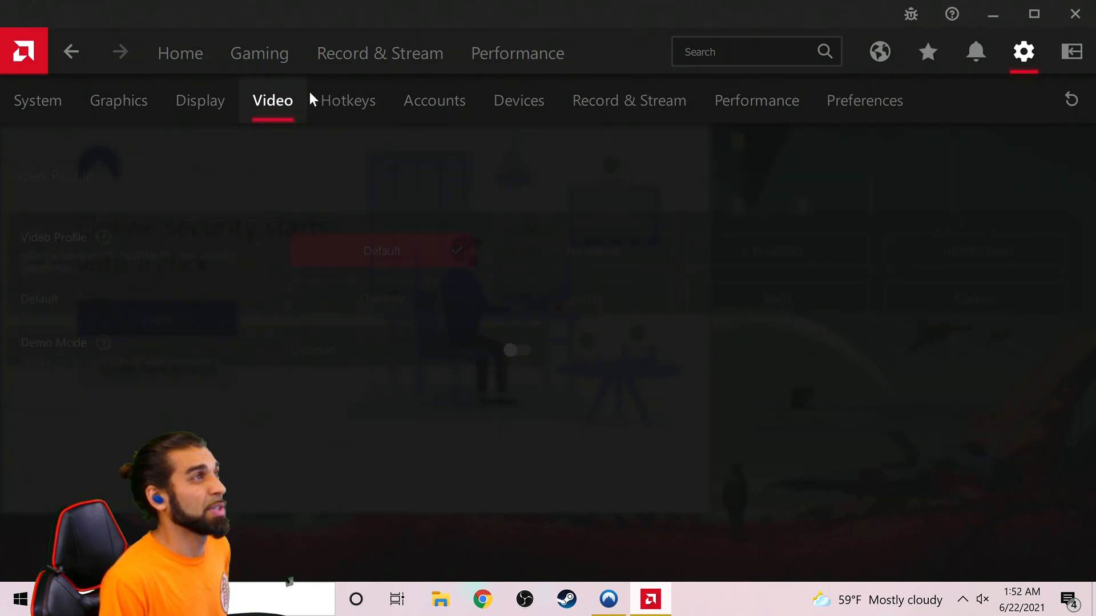
left_click(347, 101)
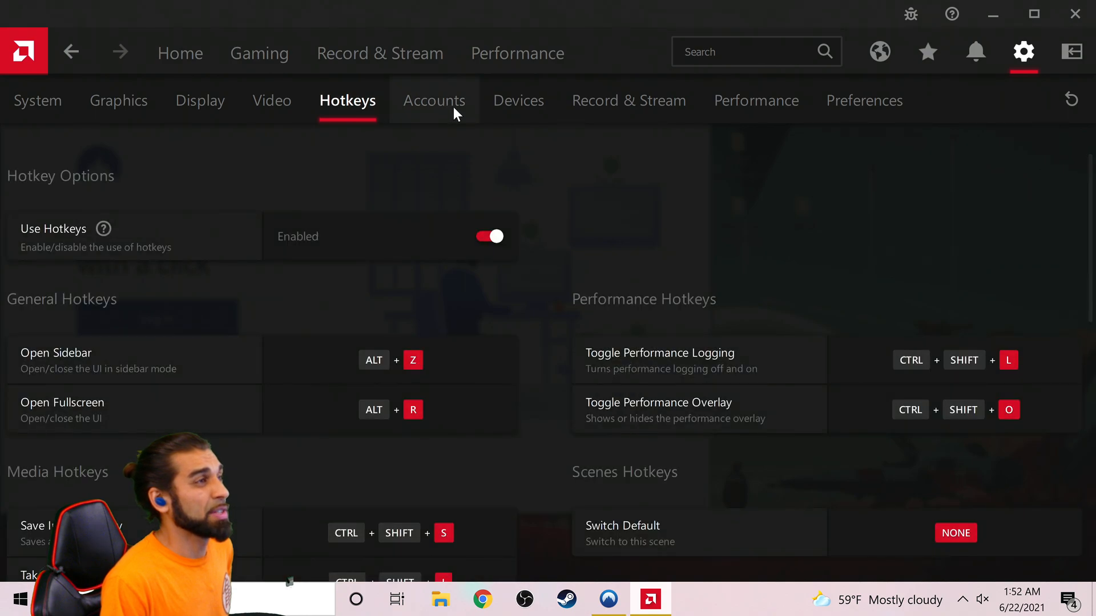
left_click(434, 100)
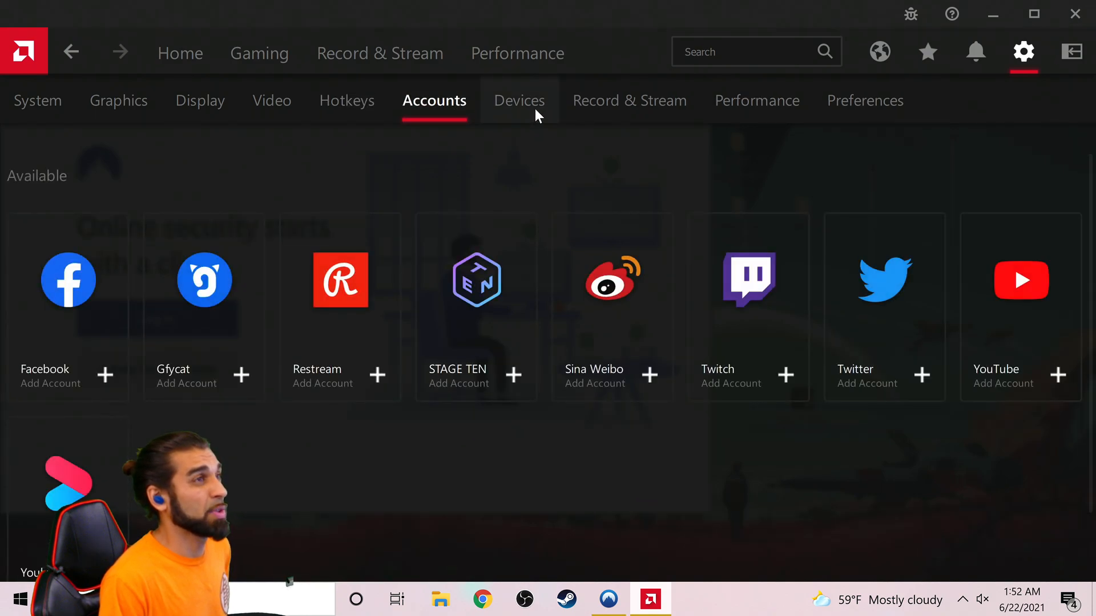
left_click(518, 100)
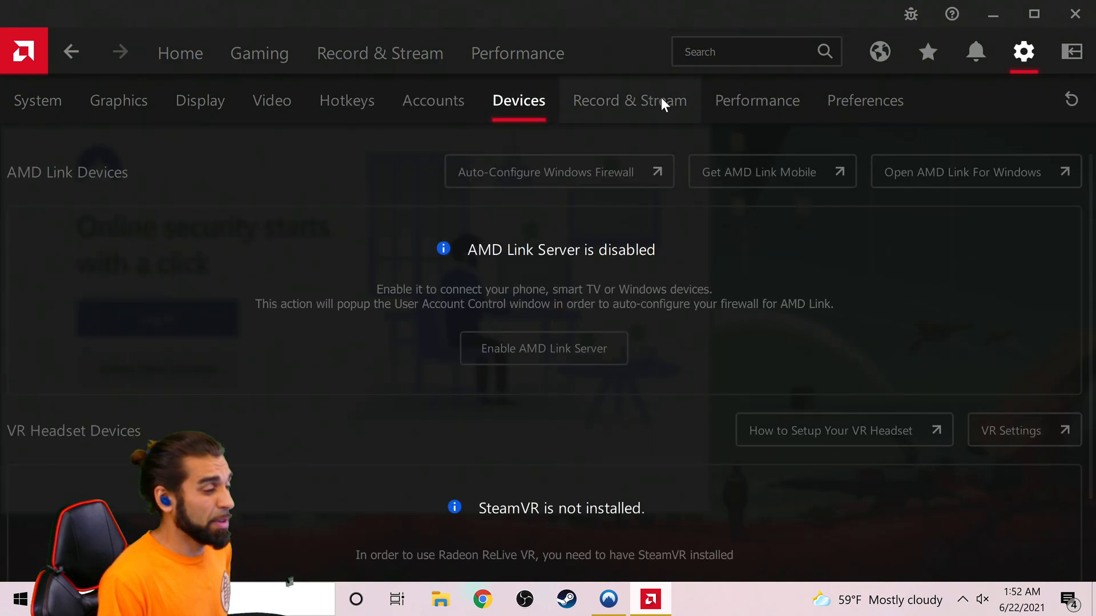
left_click(628, 100)
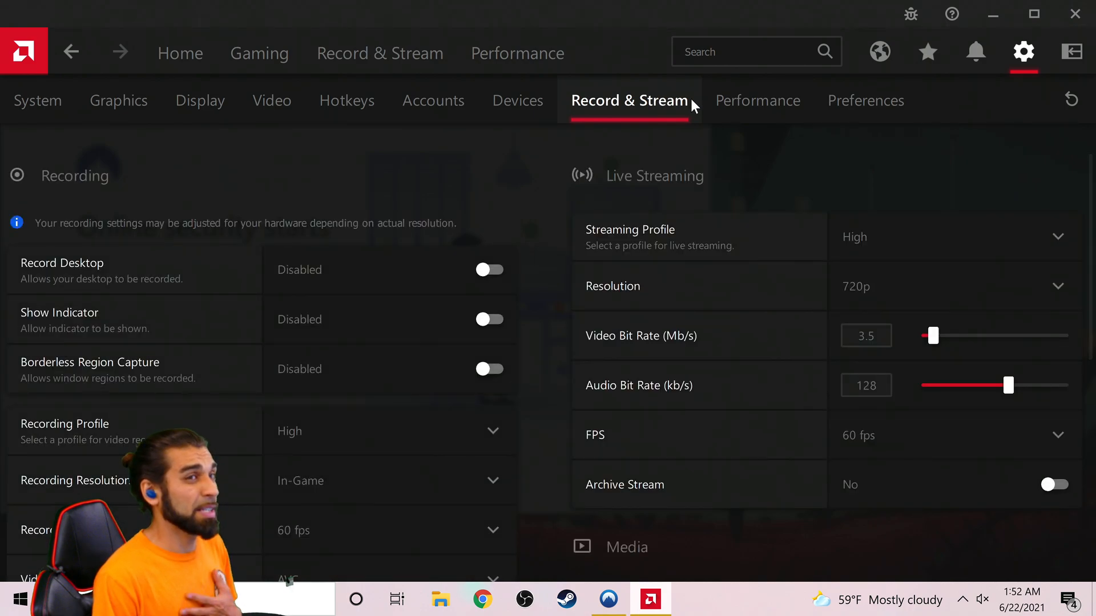
mouse_move(695, 103)
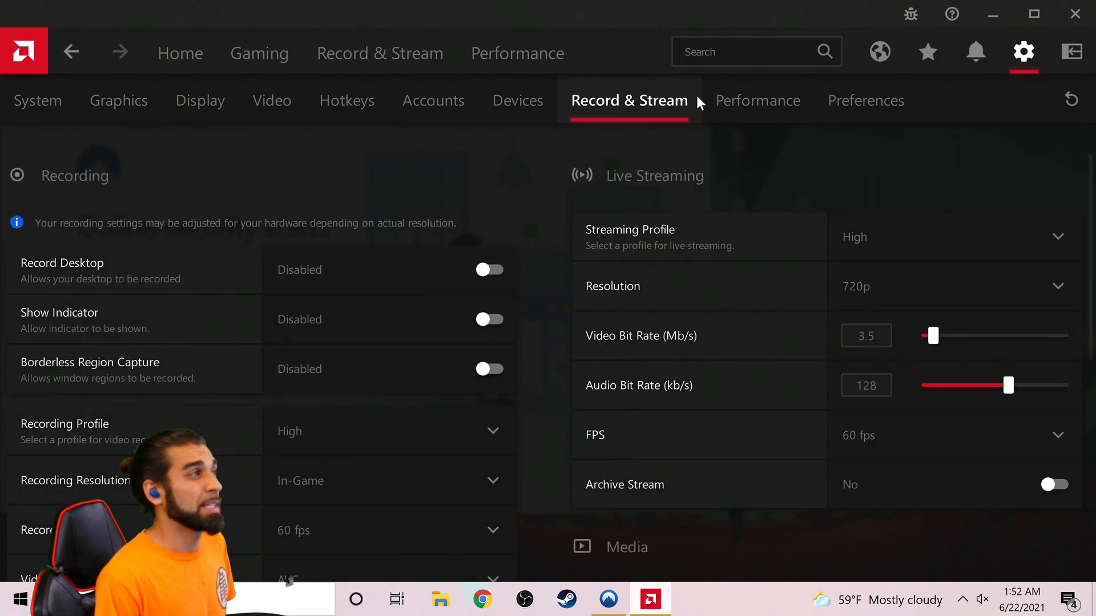
left_click(758, 100)
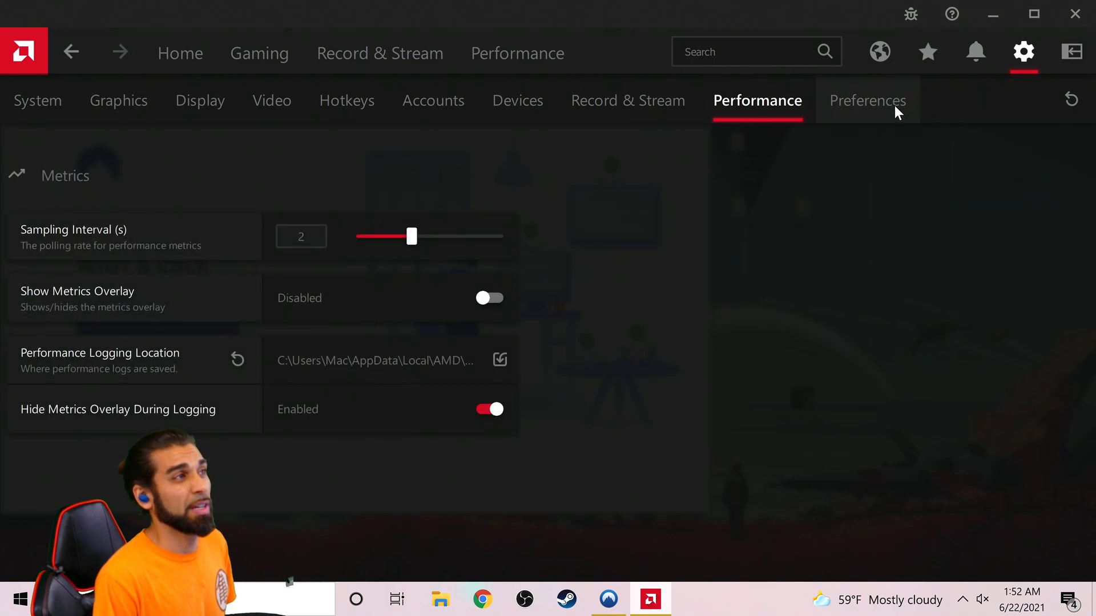
left_click(866, 101)
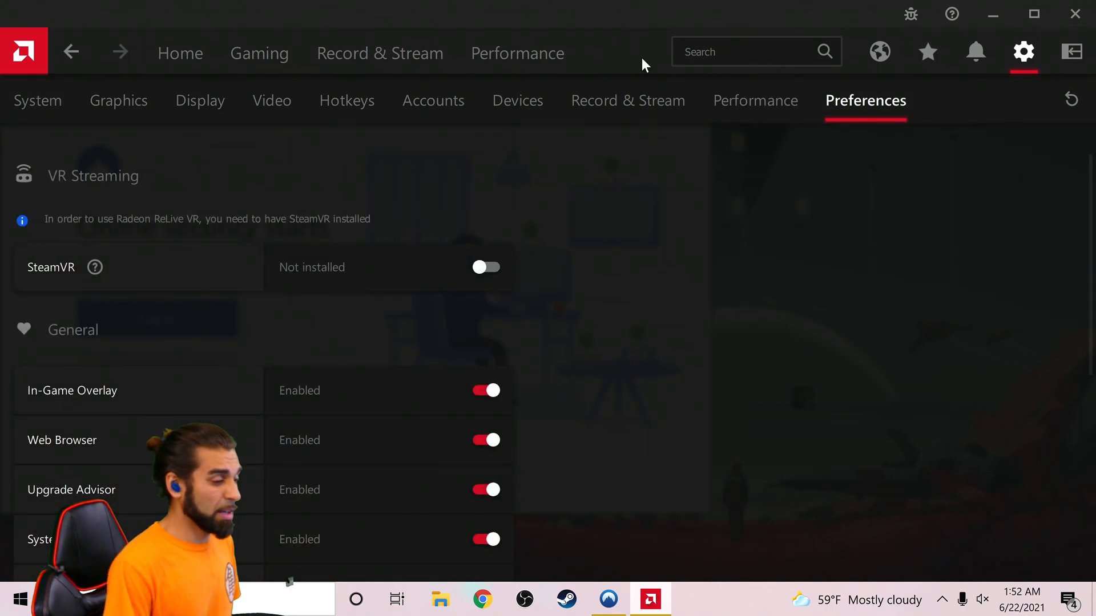